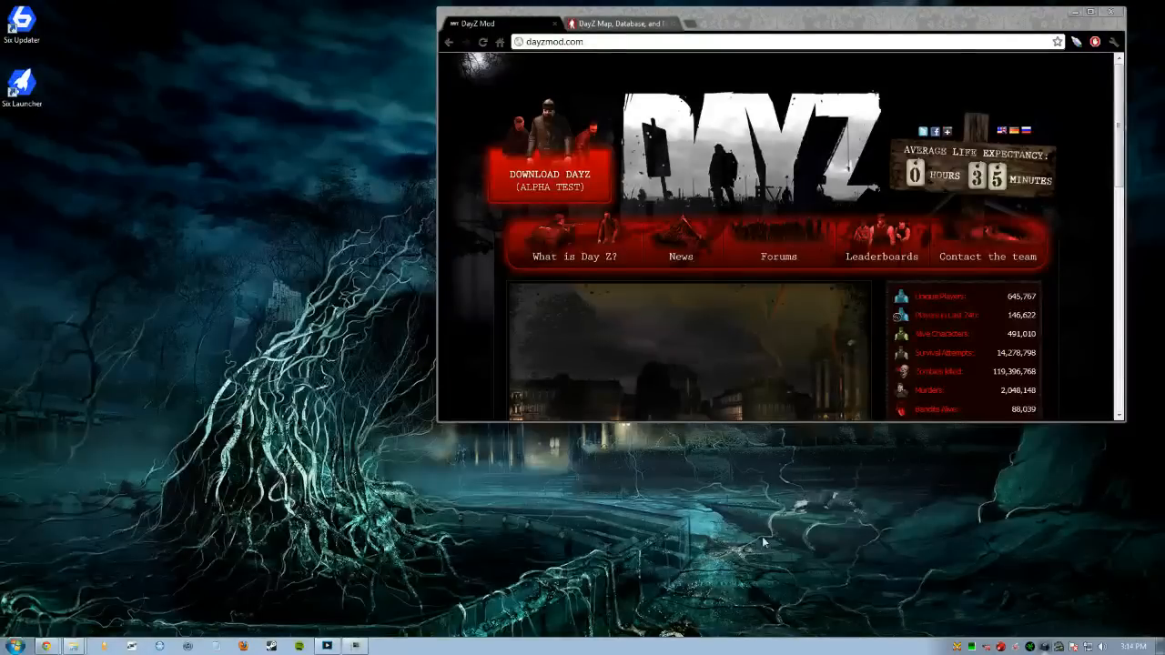
mouse_move(623, 498)
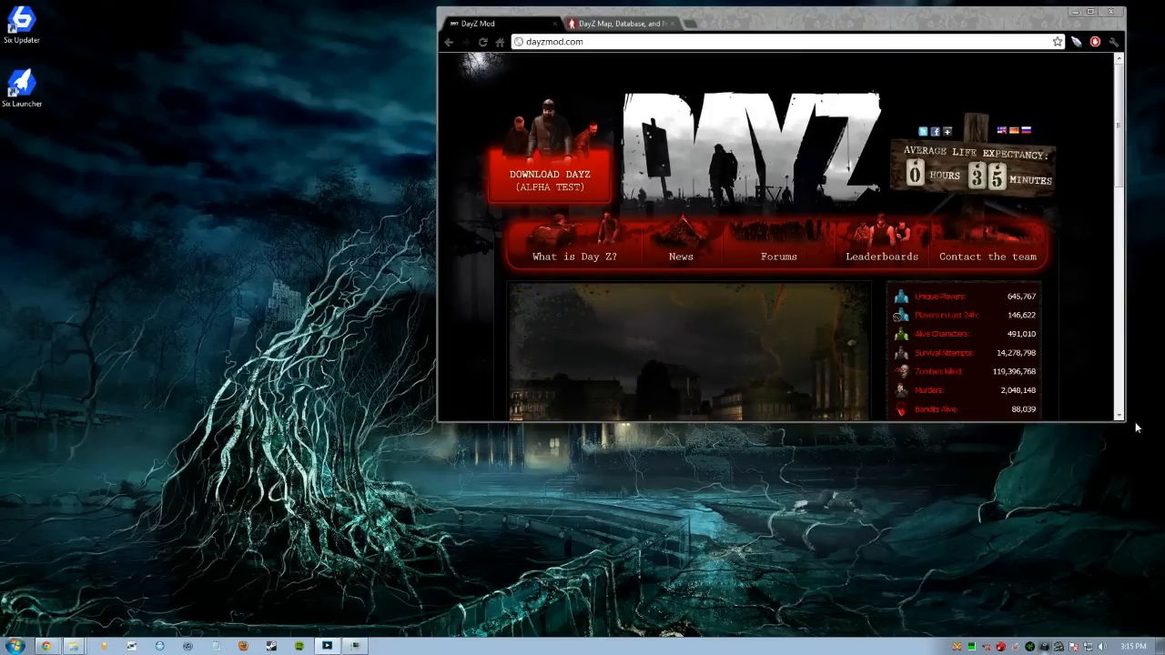
Open the 'Download DayZ (Alpha Test)' page and scroll to the Six Updater Suite link.
scroll(down, 3)
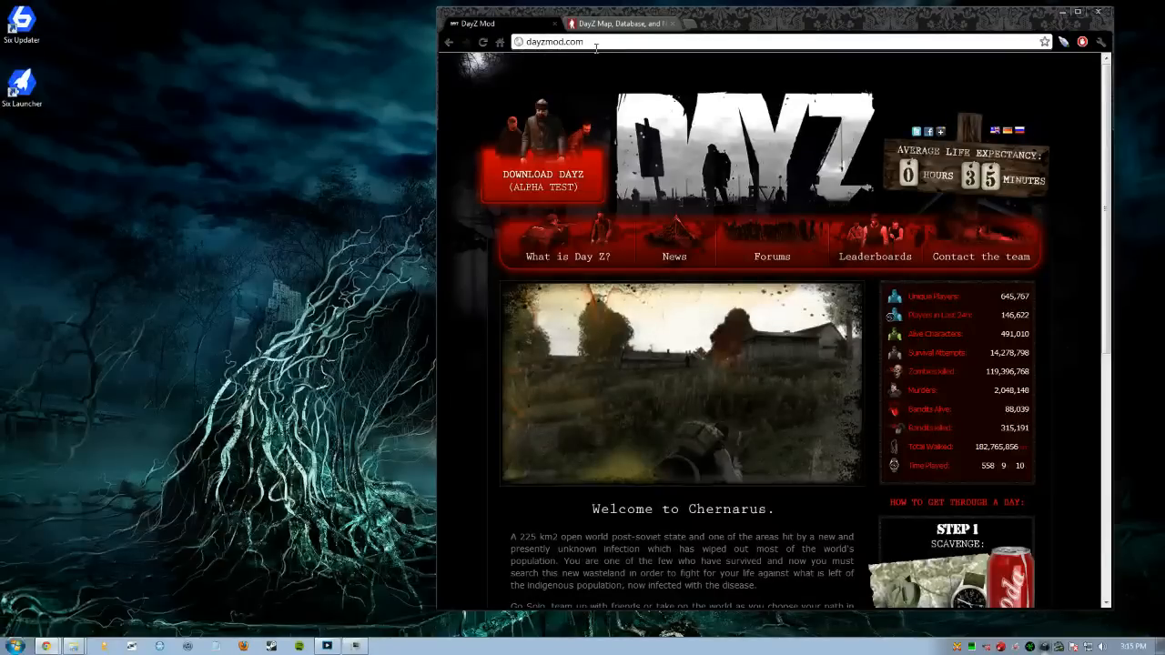
mouse_move(853, 496)
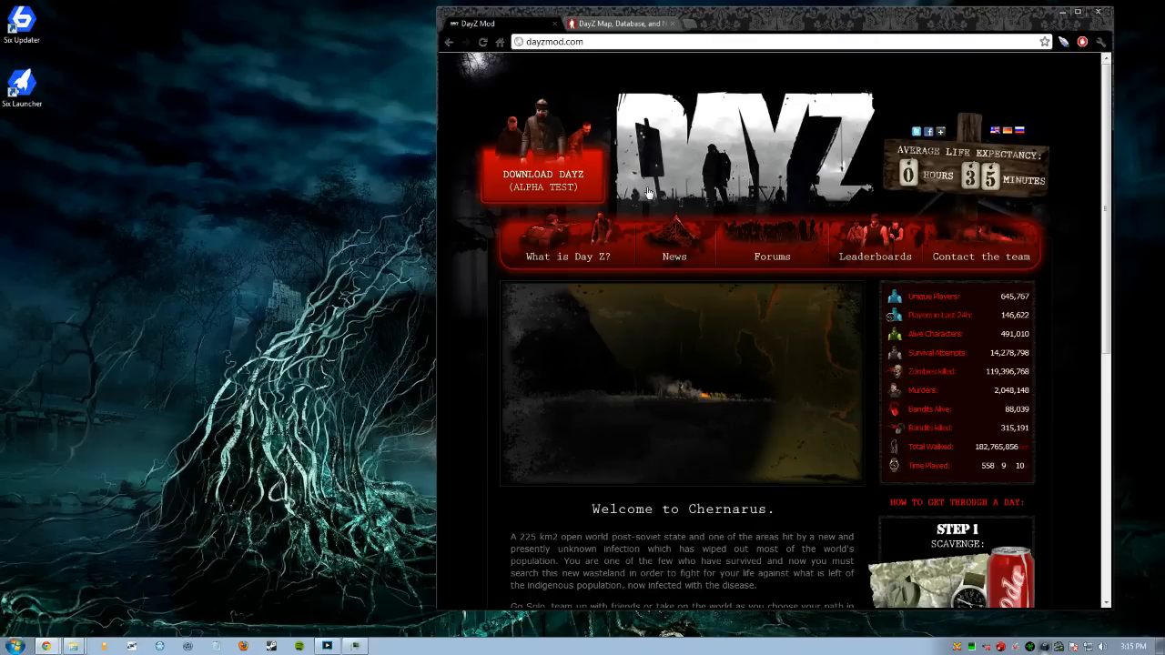
mouse_move(734, 169)
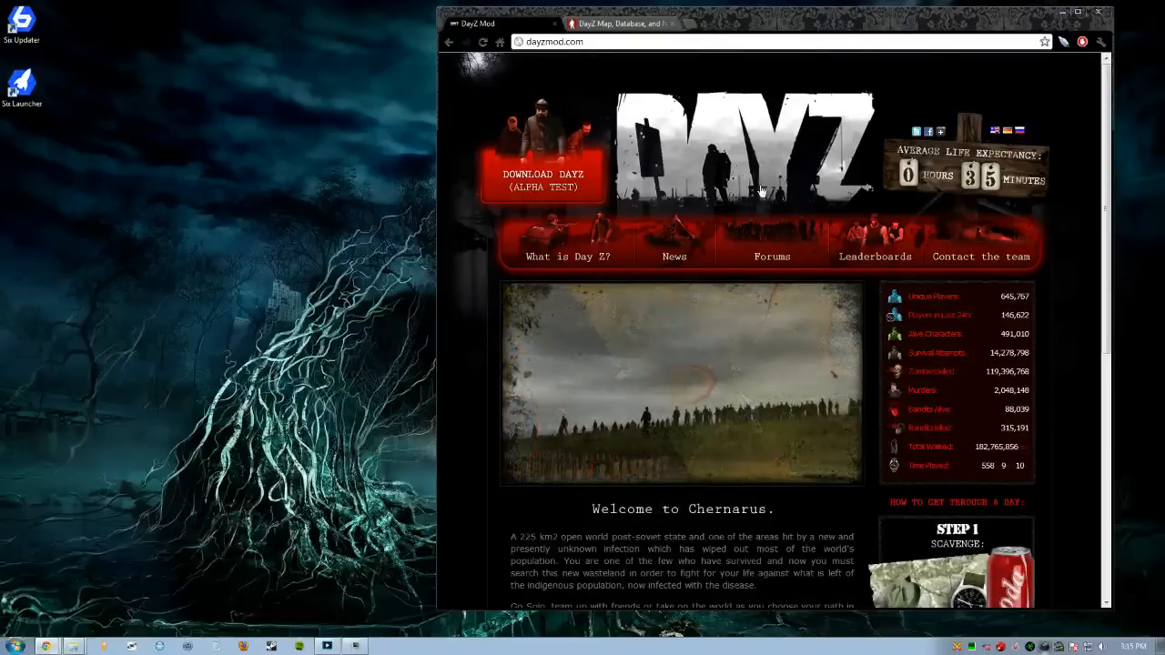
scroll(down, 3)
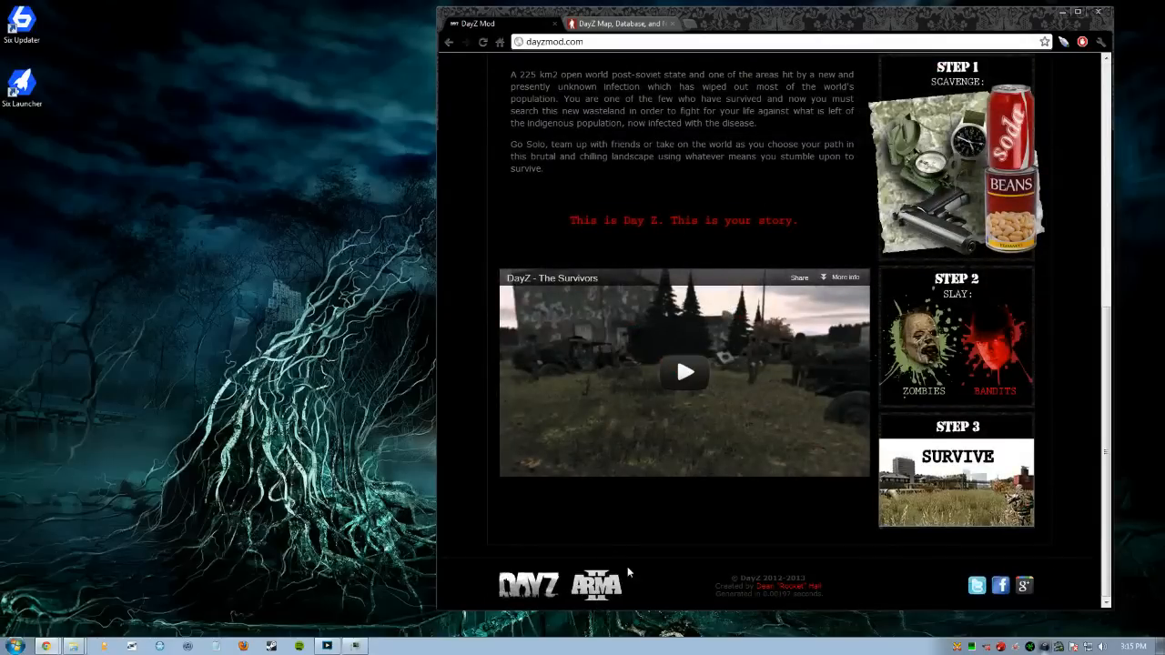
mouse_move(655, 594)
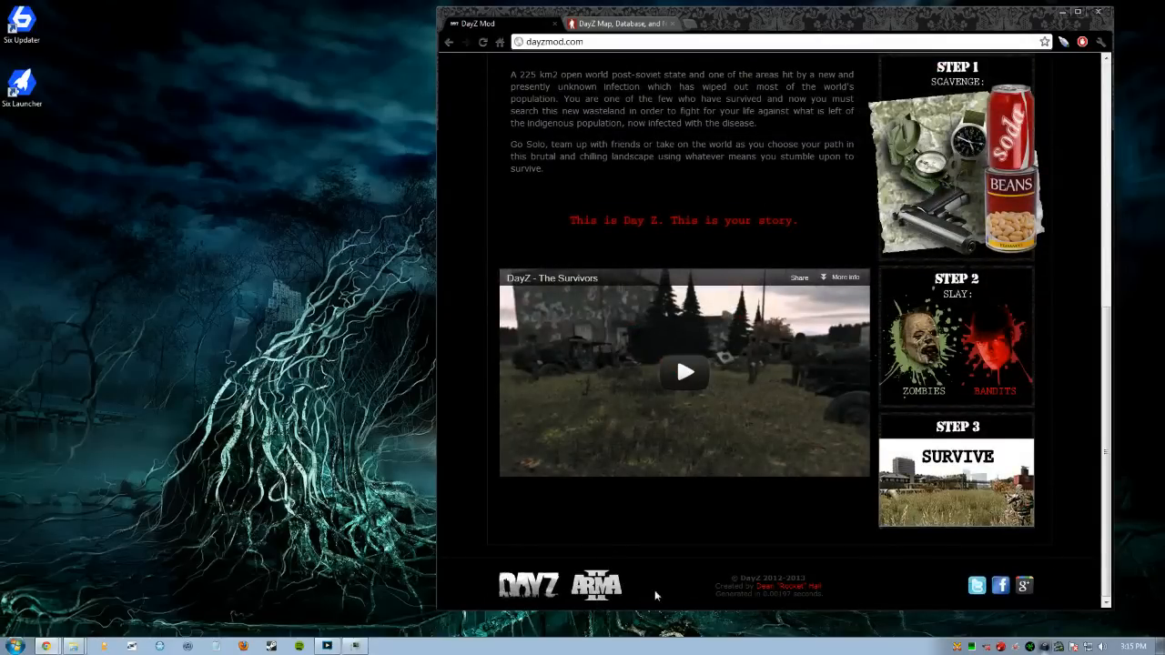
scroll(up, 3)
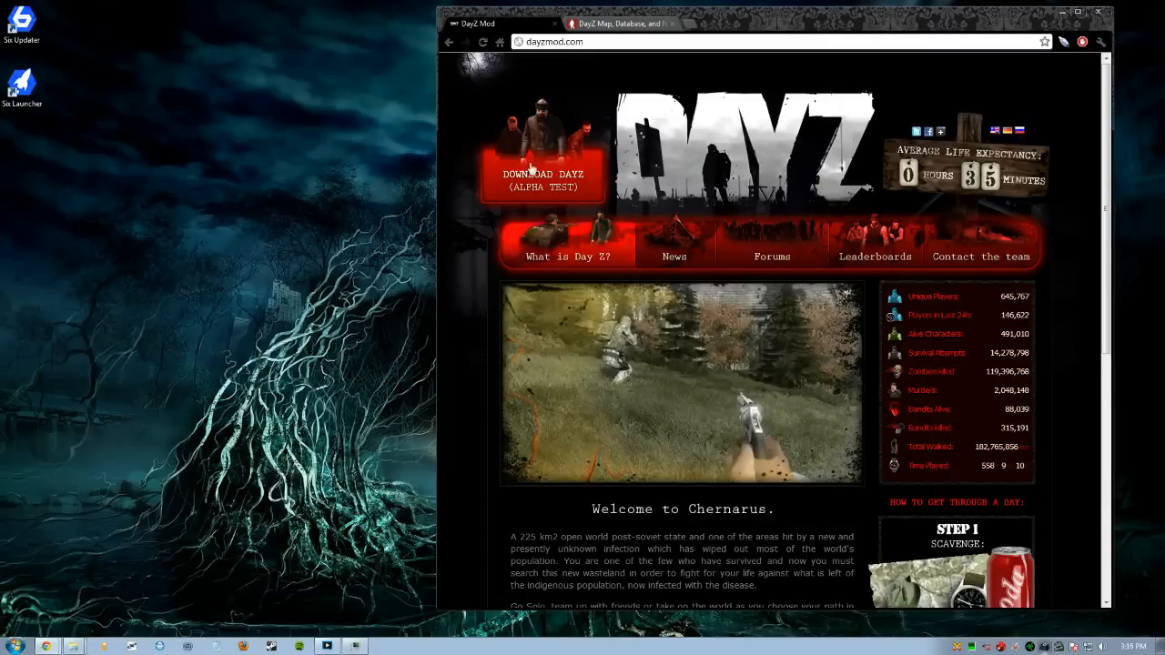
click(543, 179)
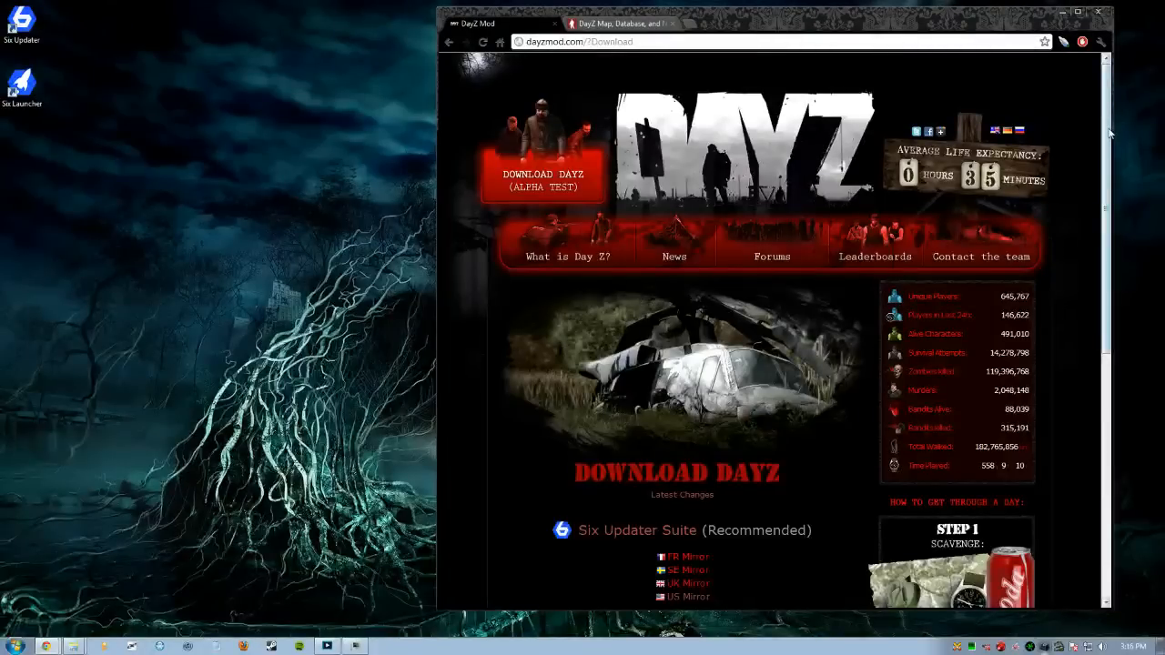
scroll(down, 3)
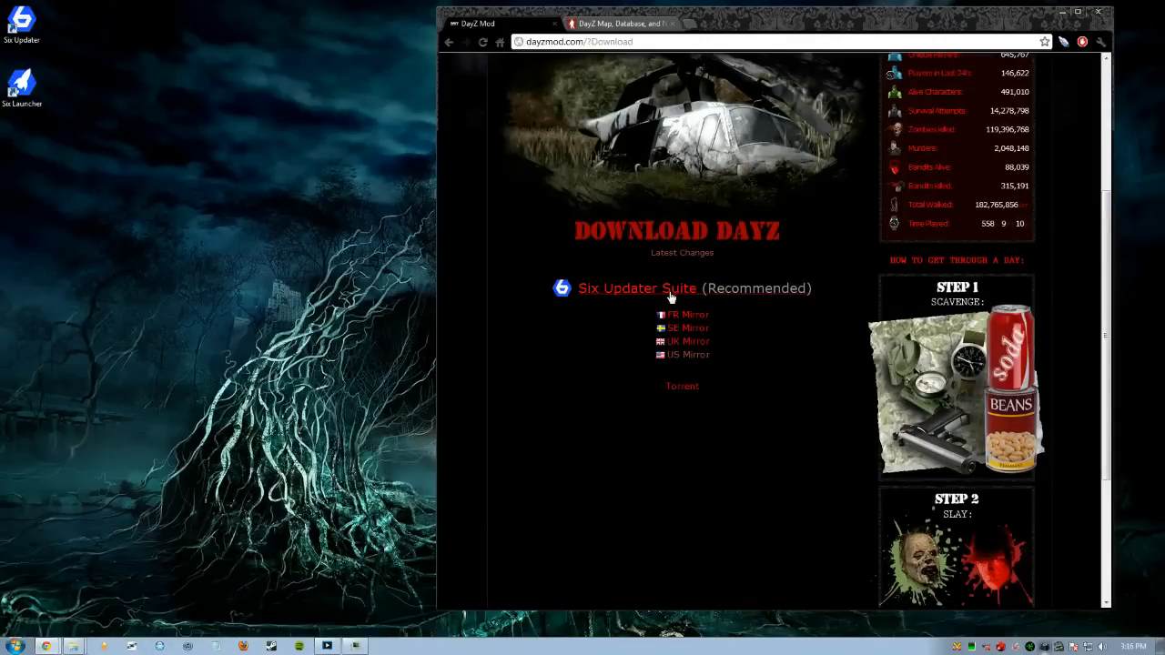
Open the Six Updater Suite page and read through its prerequisites and usage instructions.
click(637, 288)
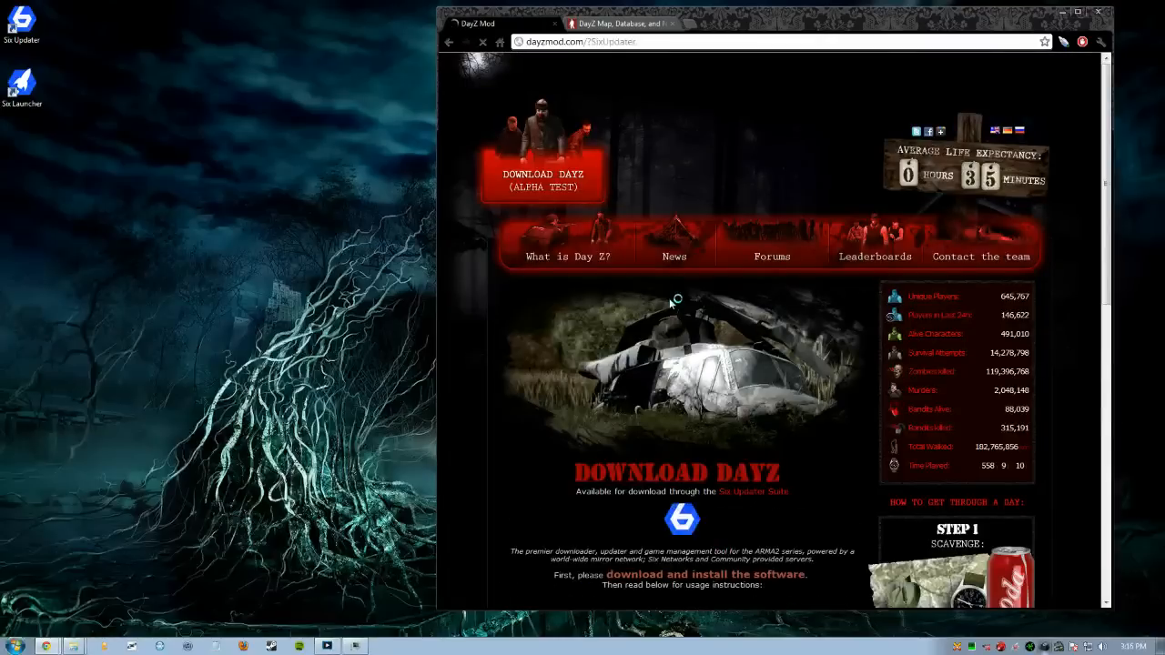
scroll(down, 3)
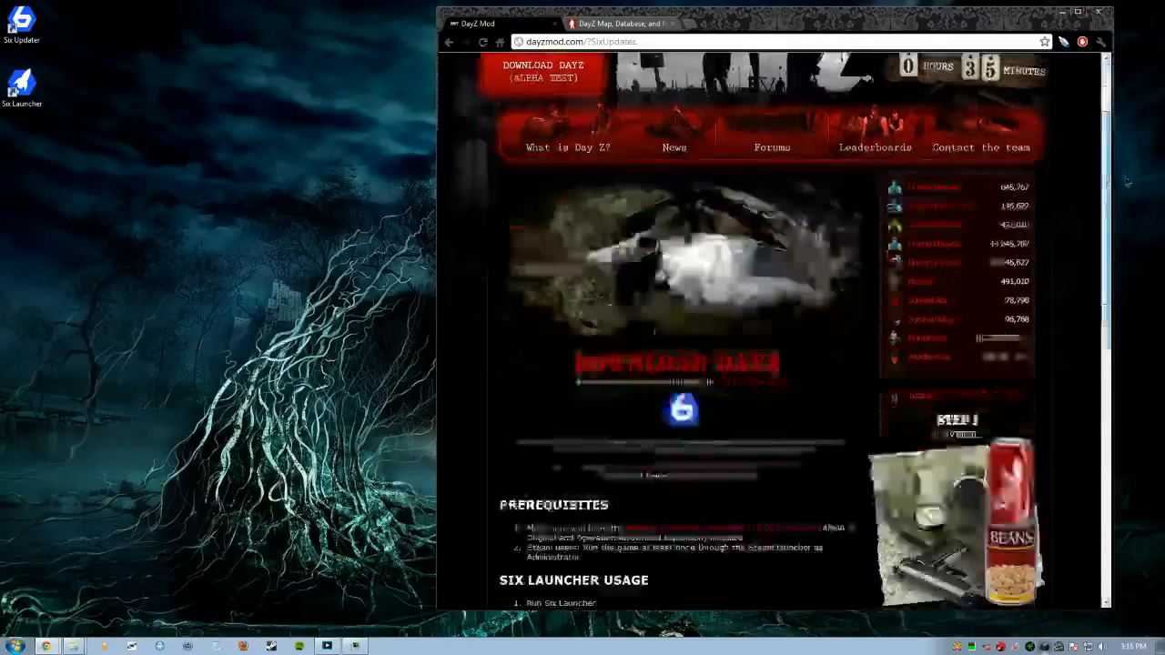
scroll(down, 3)
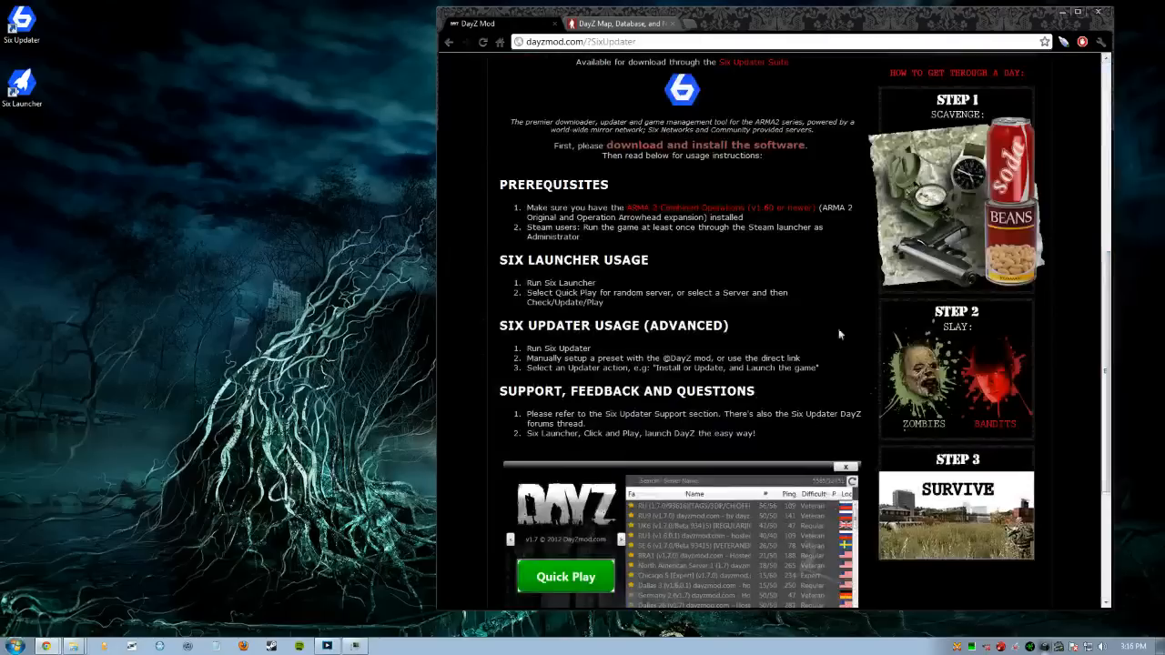
mouse_move(694, 270)
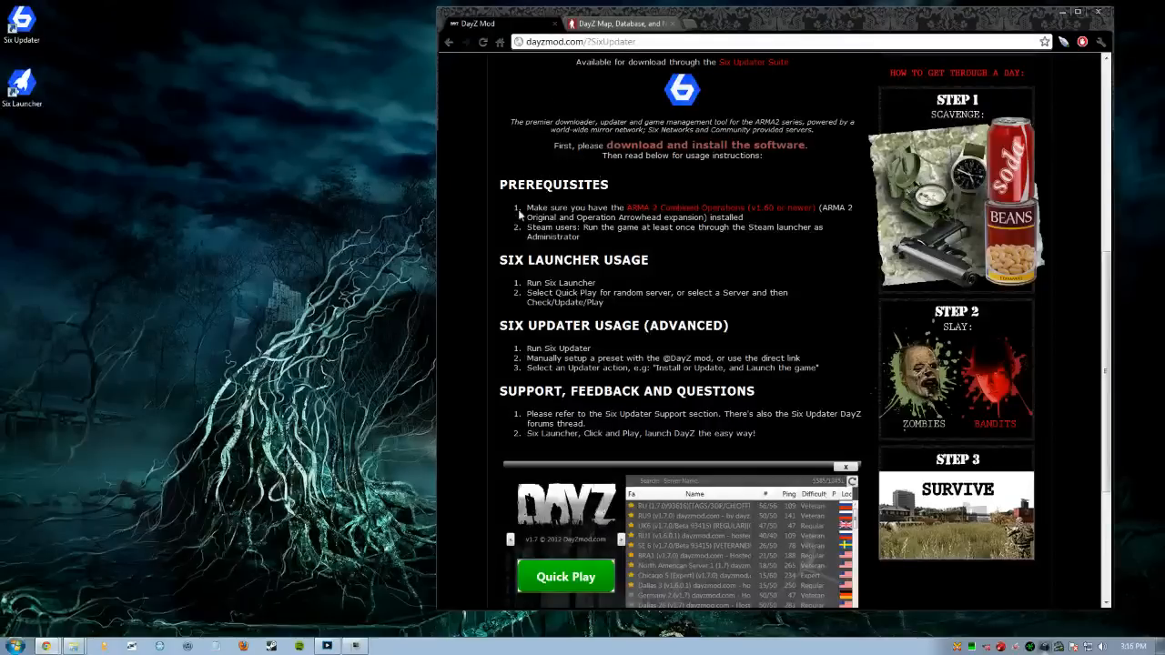
mouse_move(612, 355)
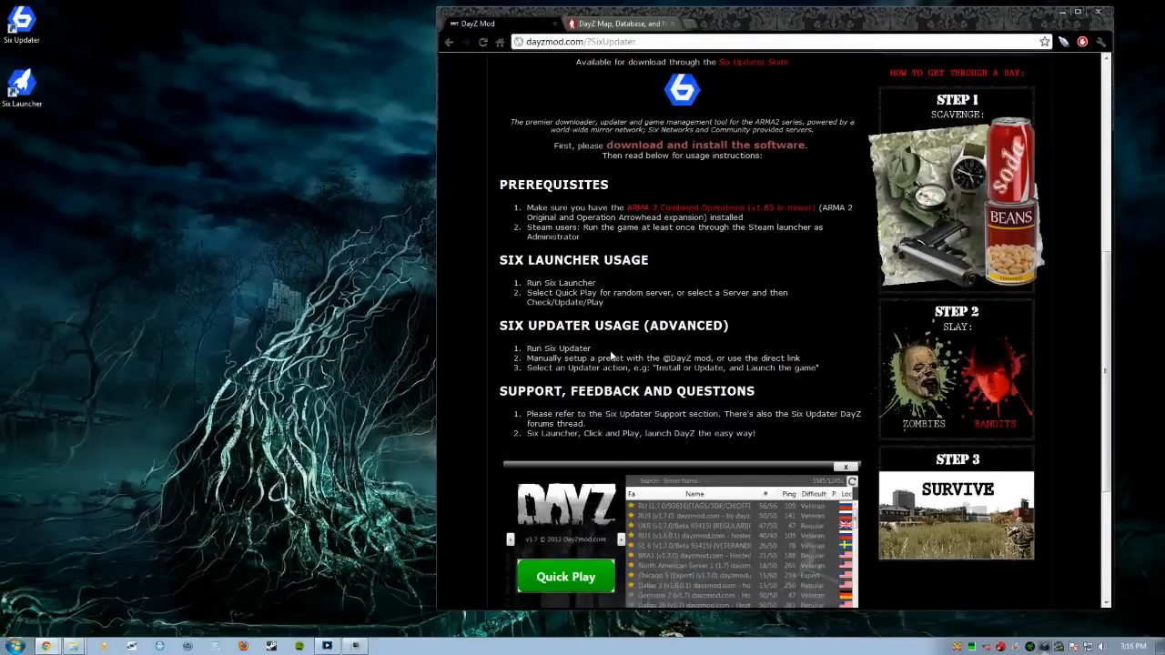
mouse_move(540, 231)
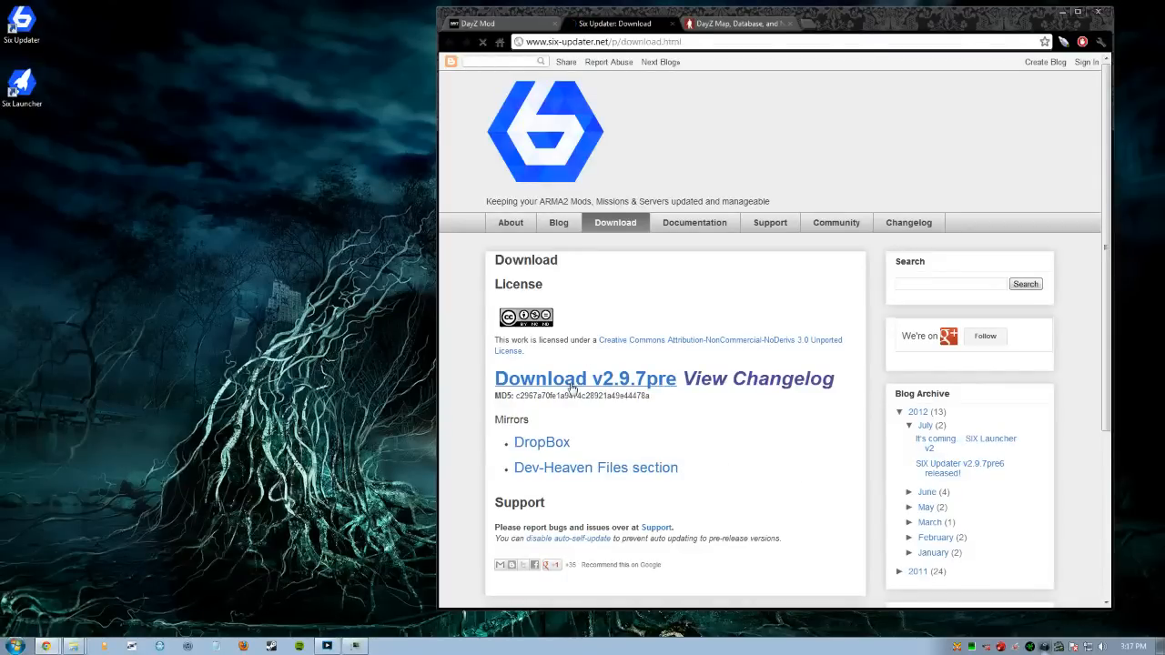
Download su-setup.exe (Six Updater v2.9.7pre) and launch it from the downloads bar.
click(585, 379)
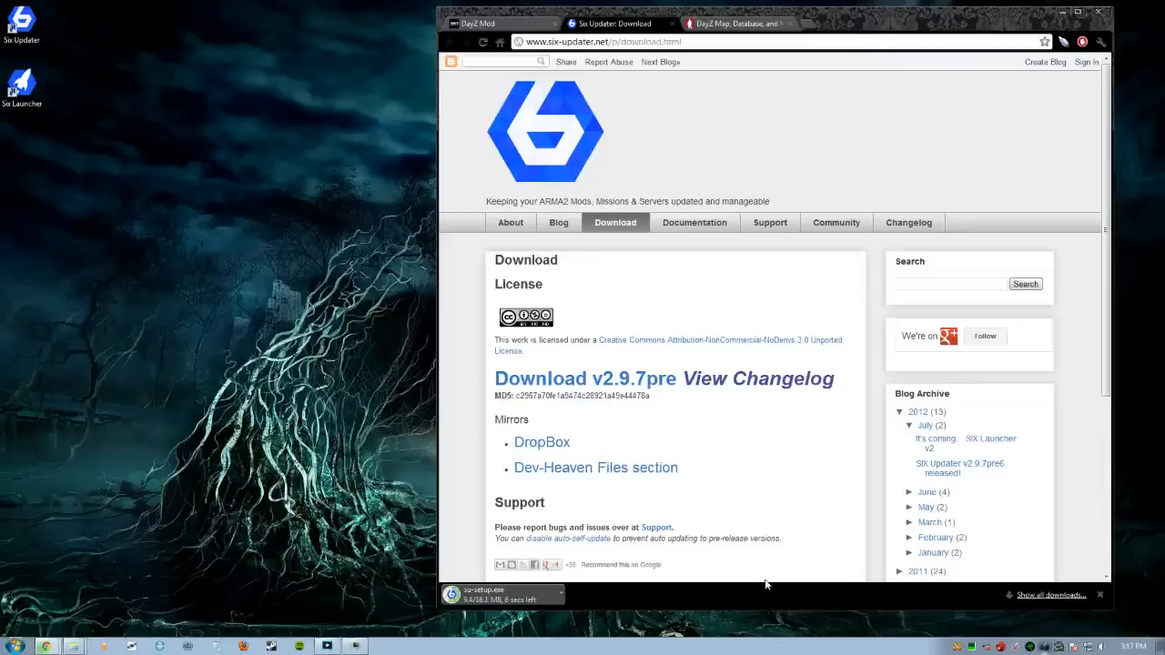
mouse_move(678, 407)
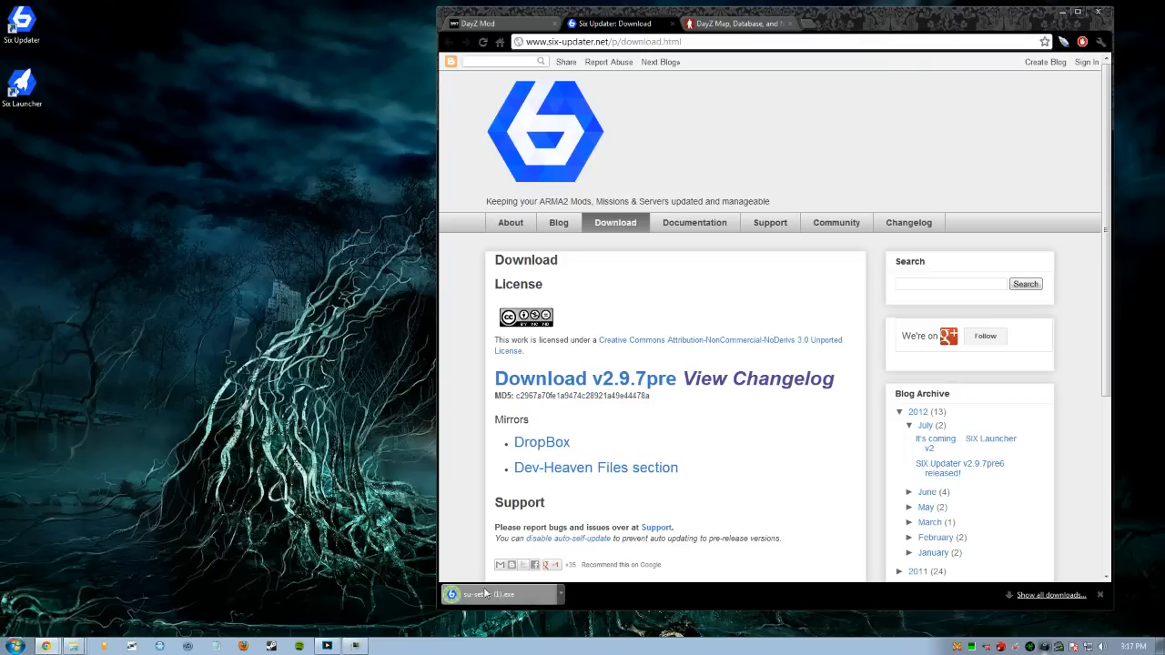
click(500, 594)
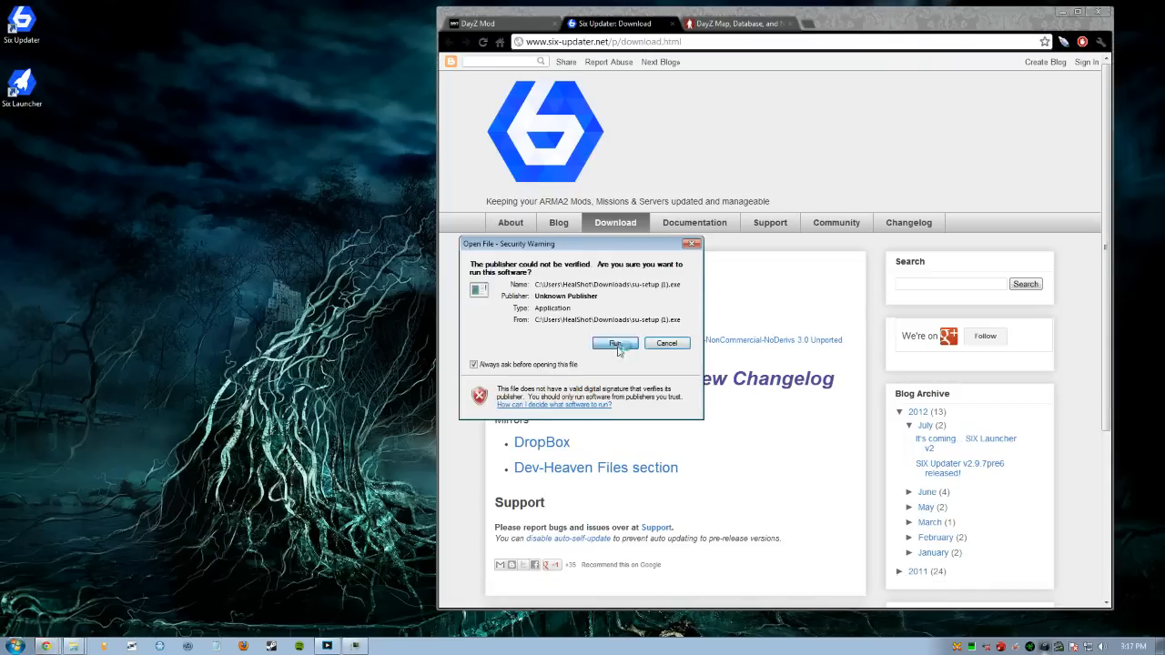
Run su-setup.exe, cancel the InstallShield wizard without installing, and minimize the browser.
click(614, 343)
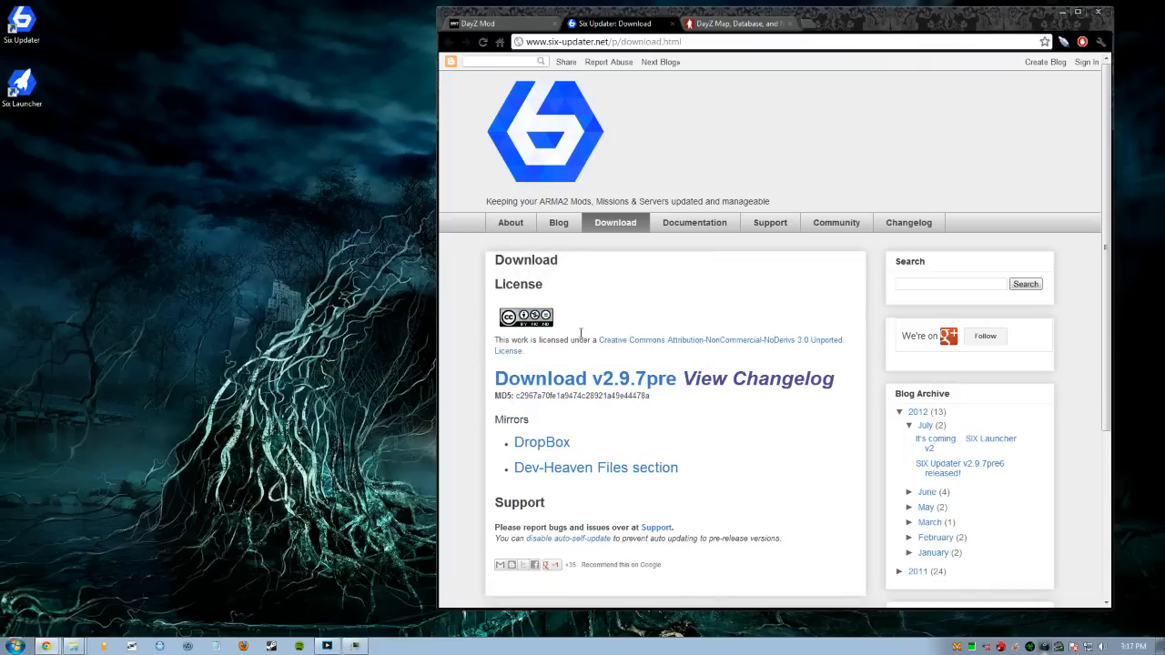
mouse_move(575, 335)
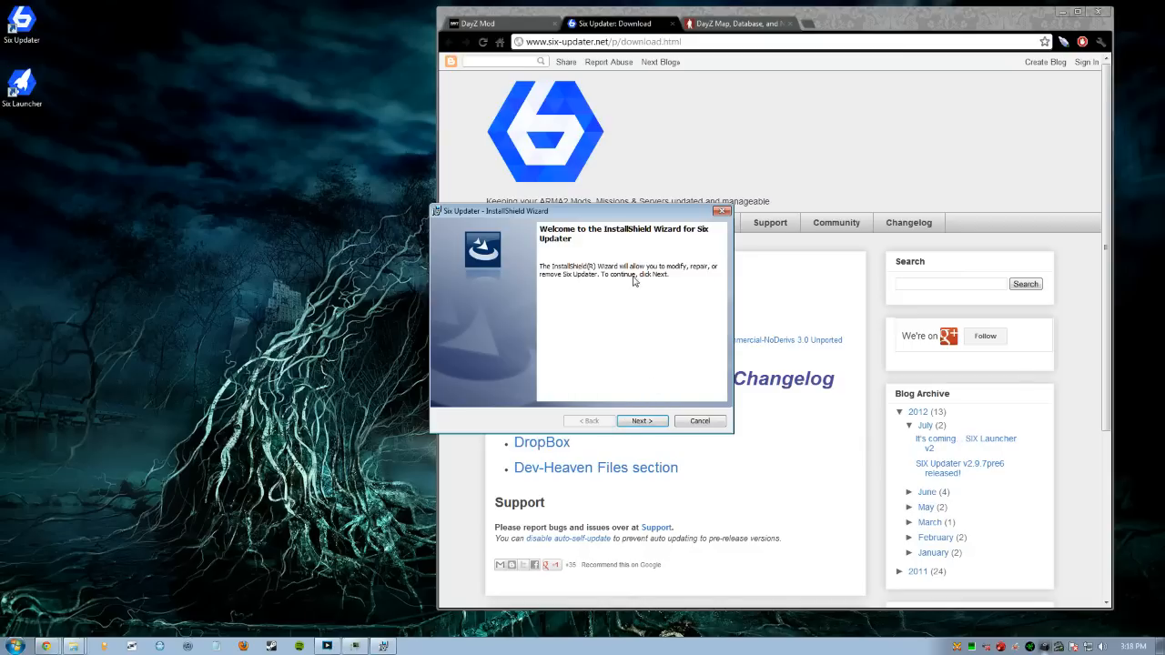
mouse_move(642, 420)
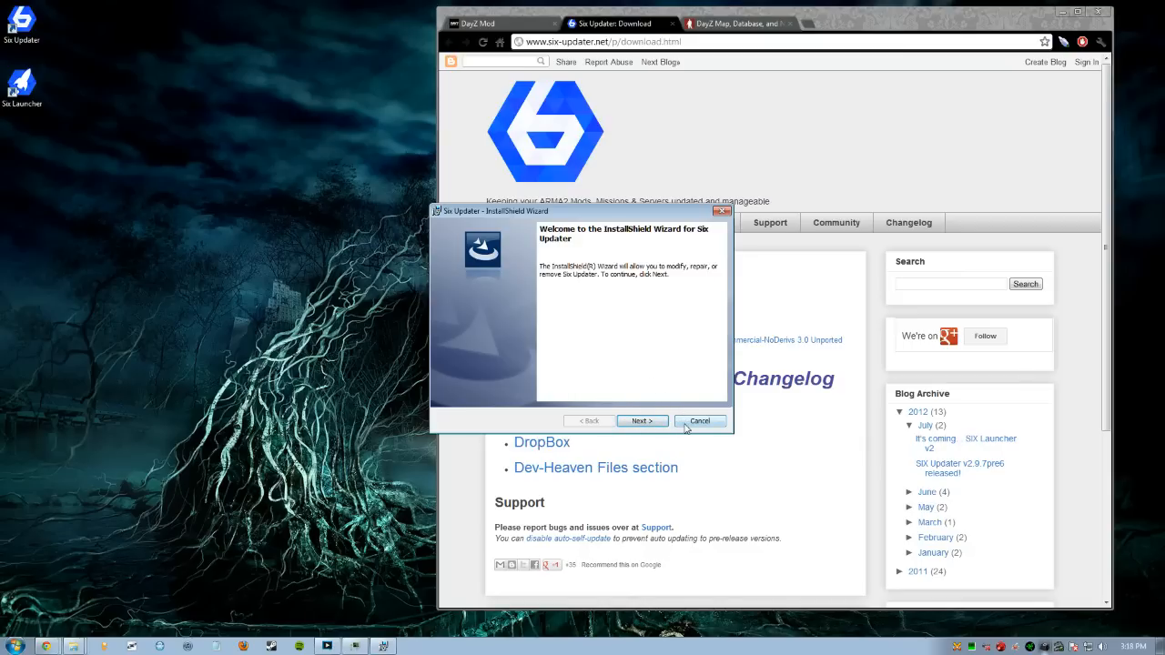
click(700, 421)
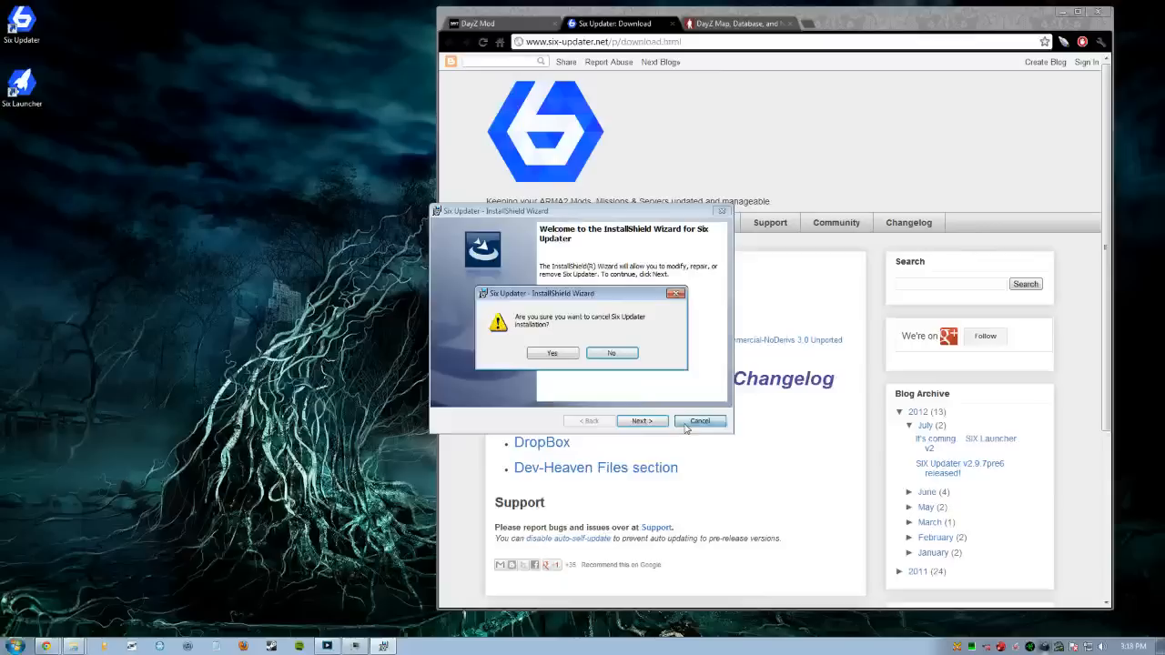
click(552, 353)
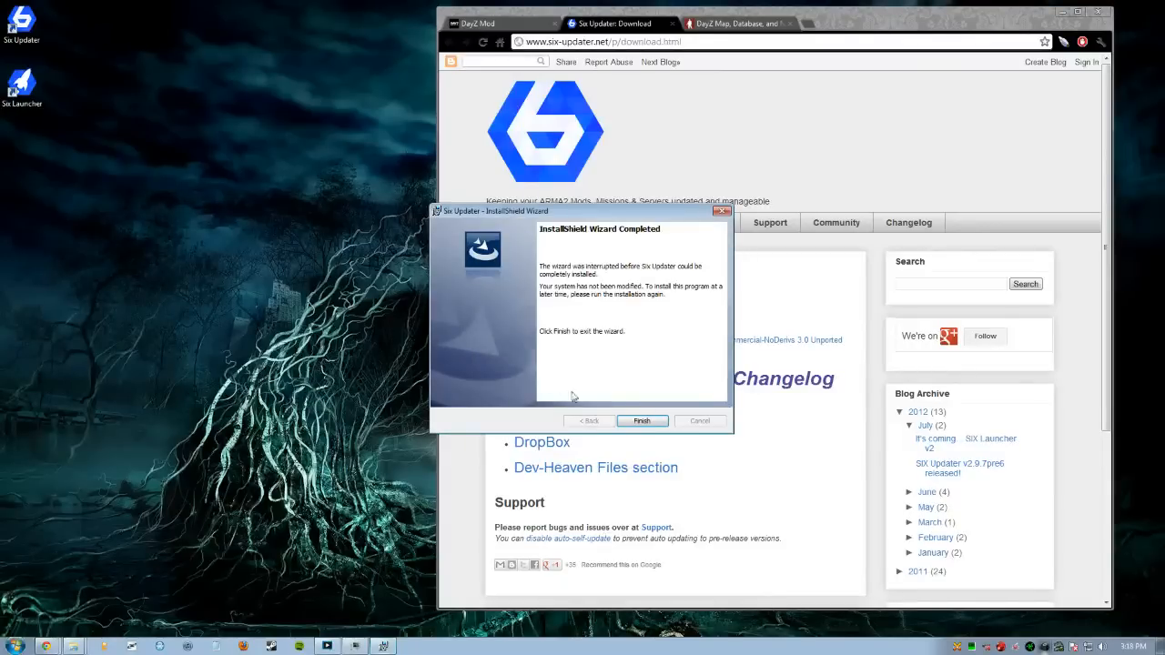
click(642, 420)
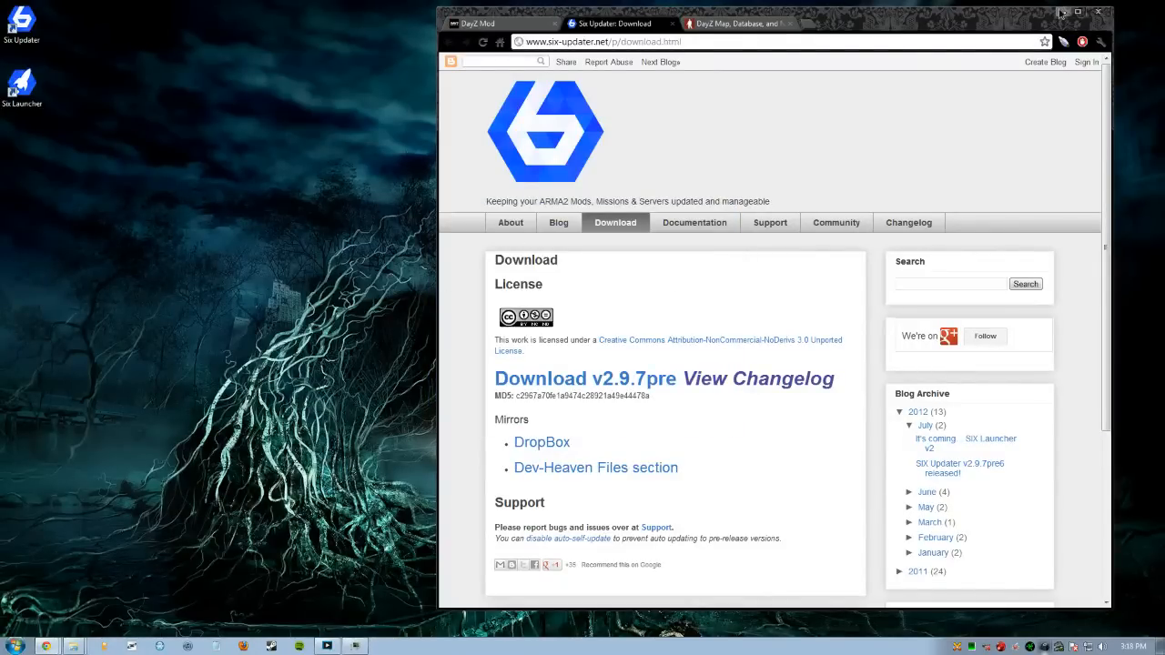
click(1077, 12)
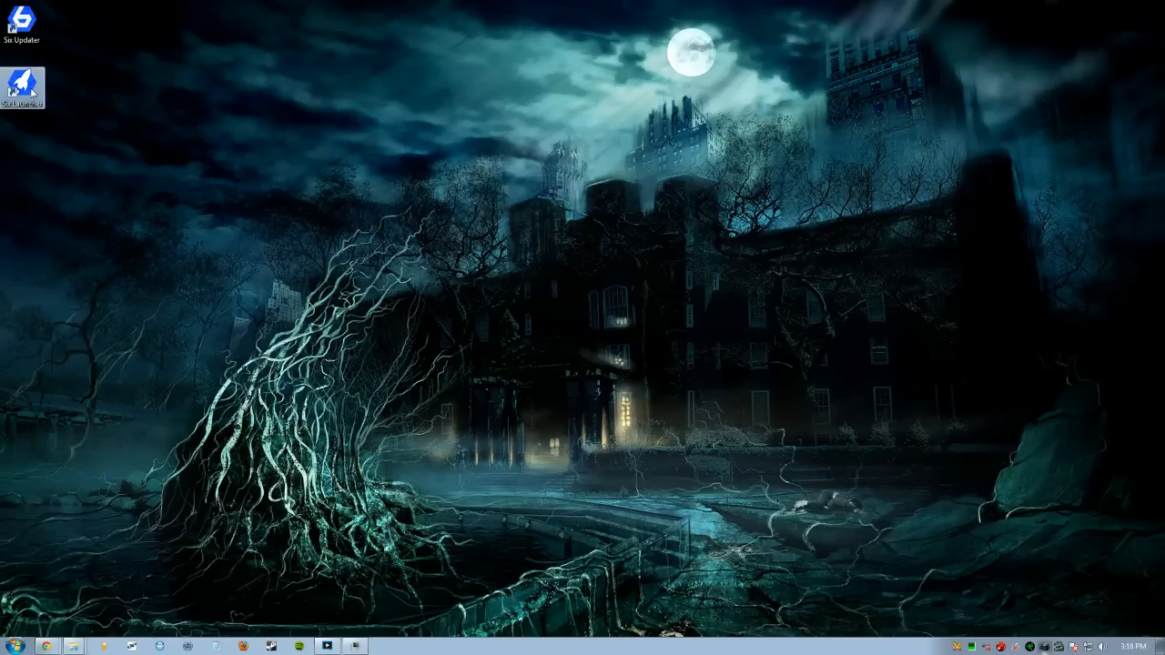
mouse_move(355, 180)
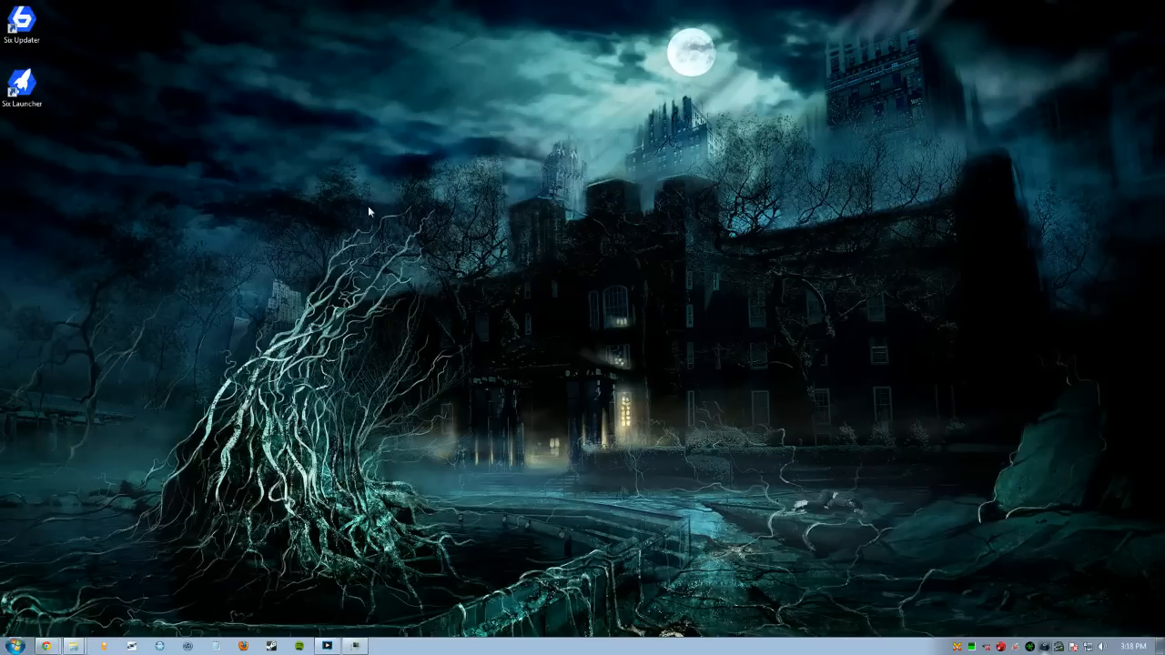
mouse_move(701, 447)
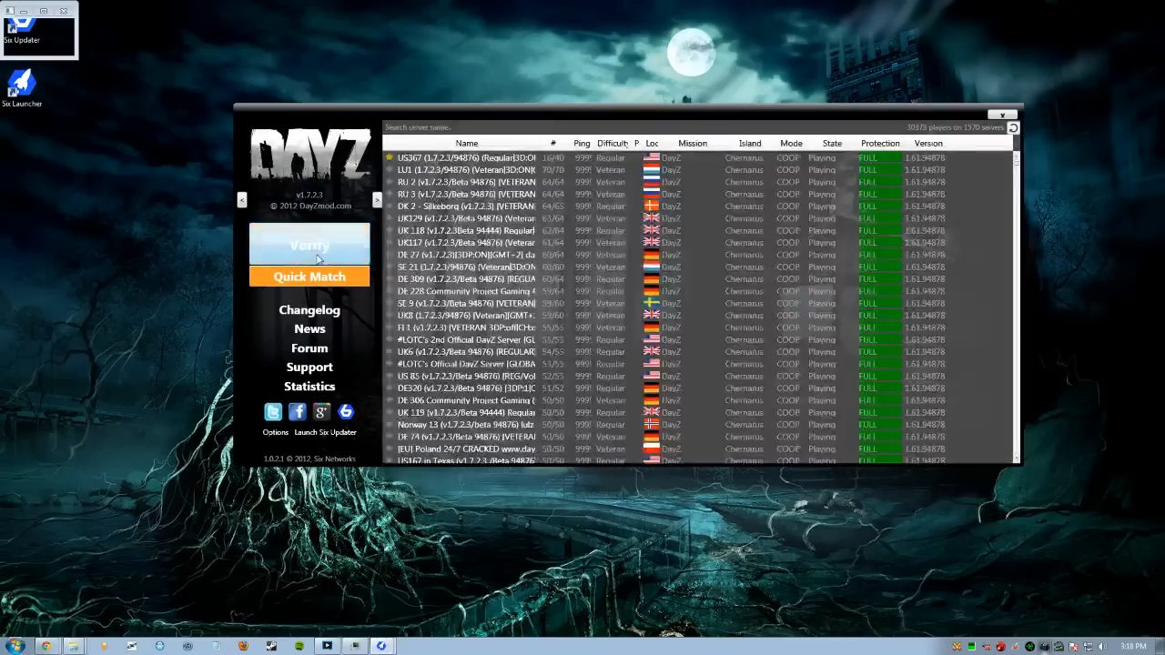
Verify the installed DayZ mod files and select the top server in the list.
click(309, 244)
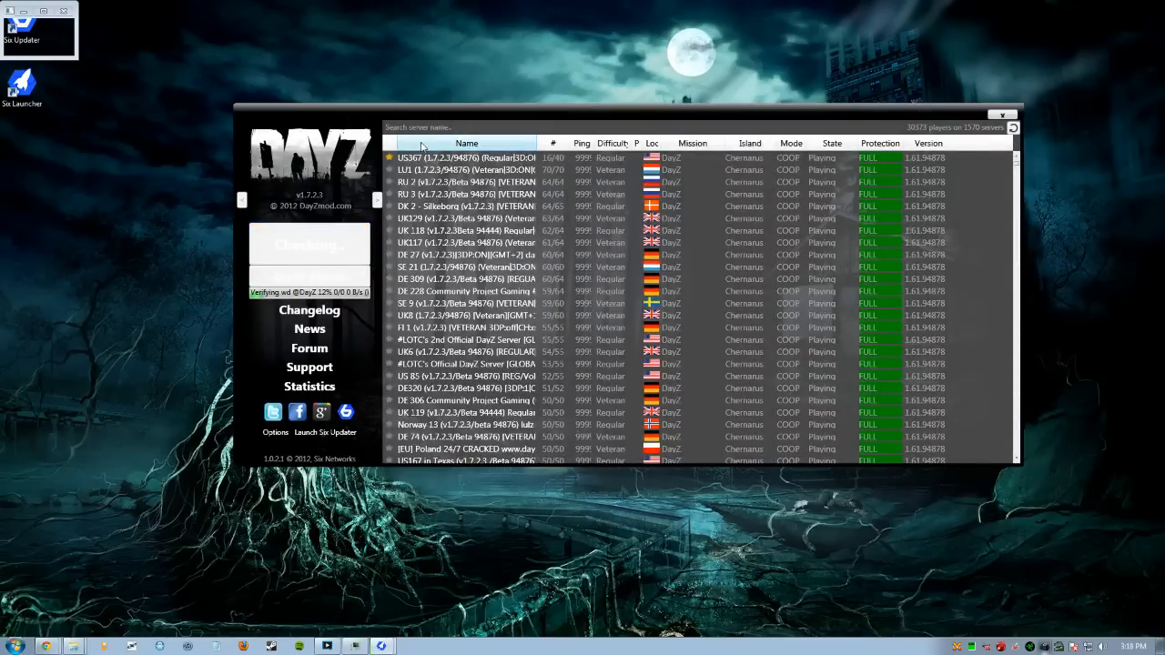
click(466, 157)
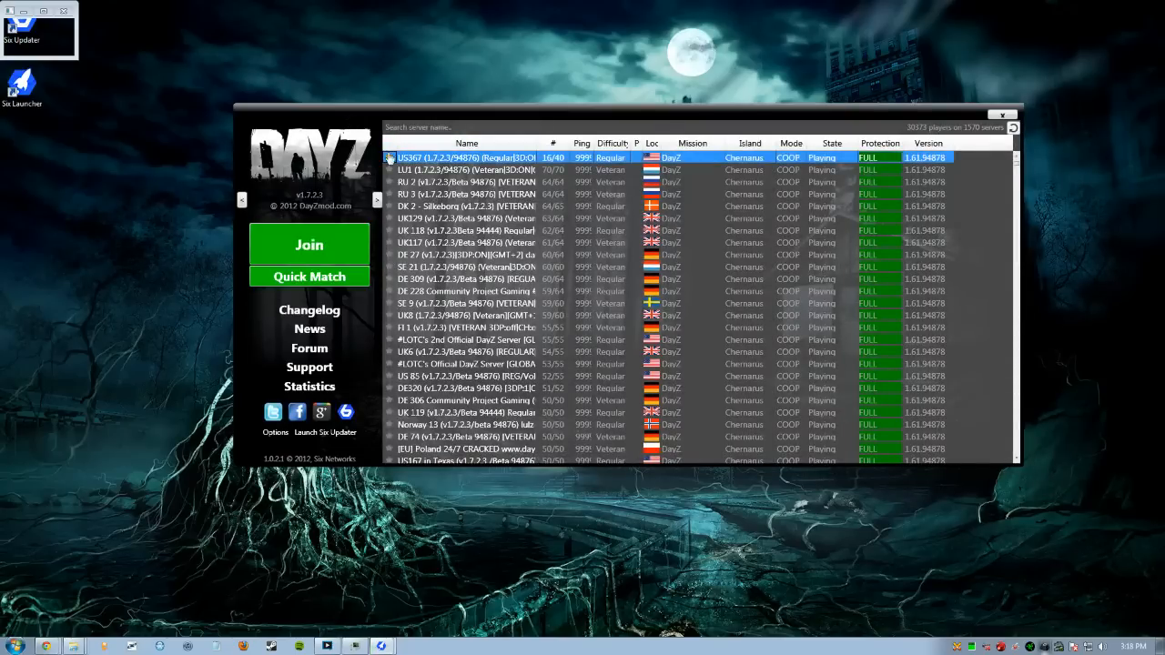
scroll(down, 3)
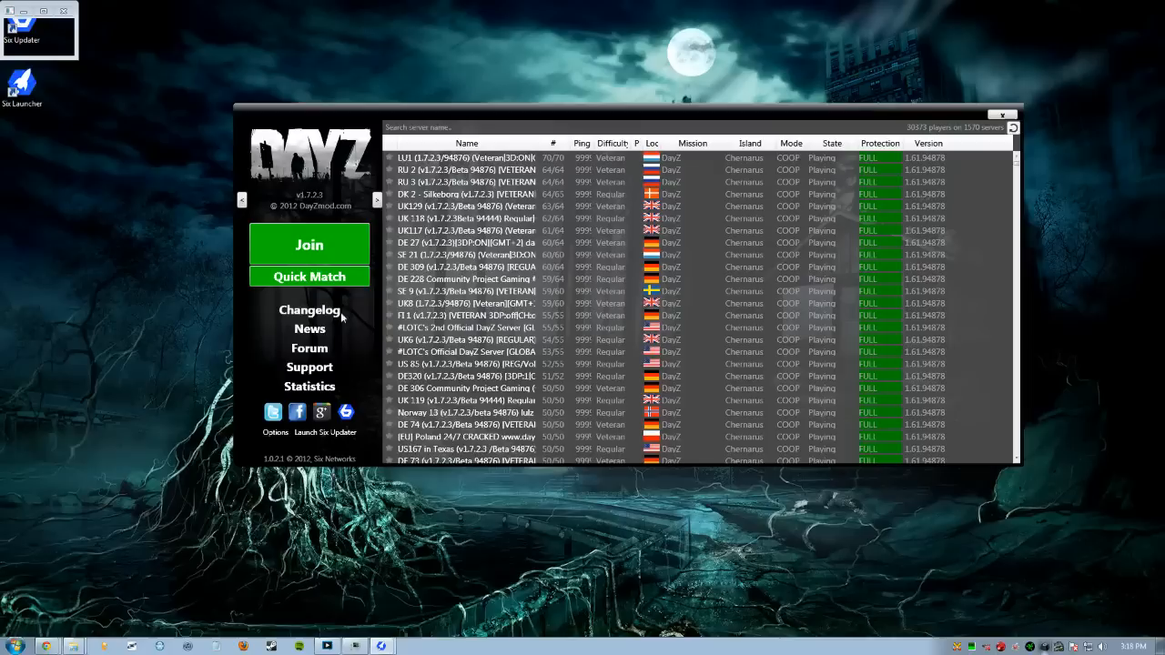
mouse_move(309, 329)
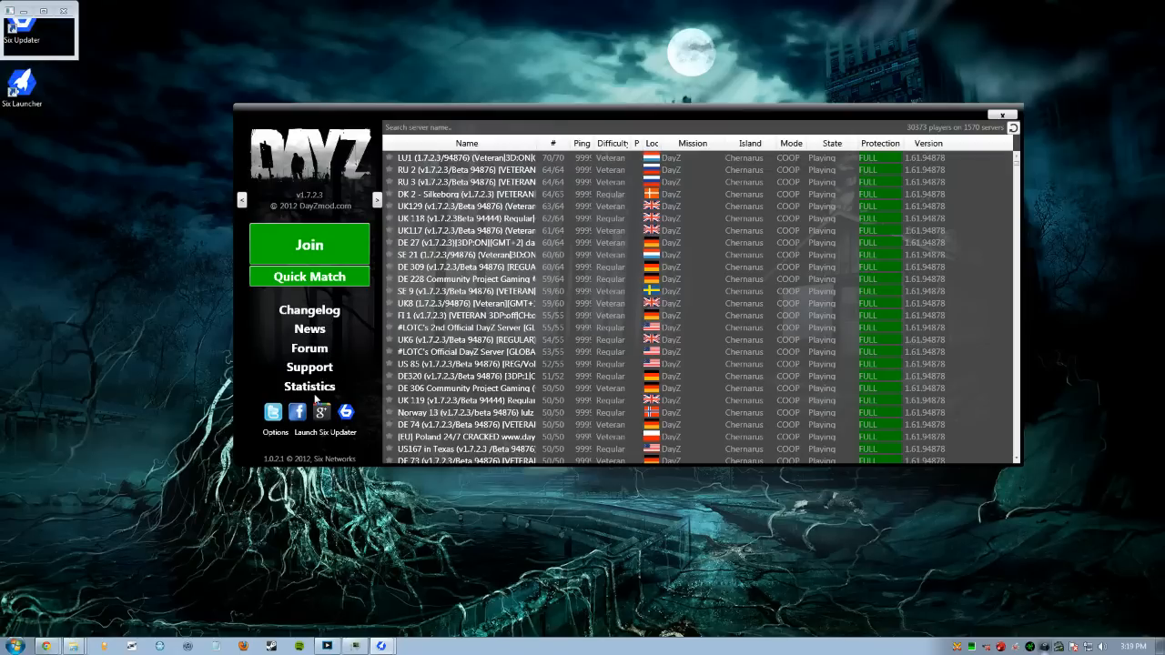
mouse_move(288, 419)
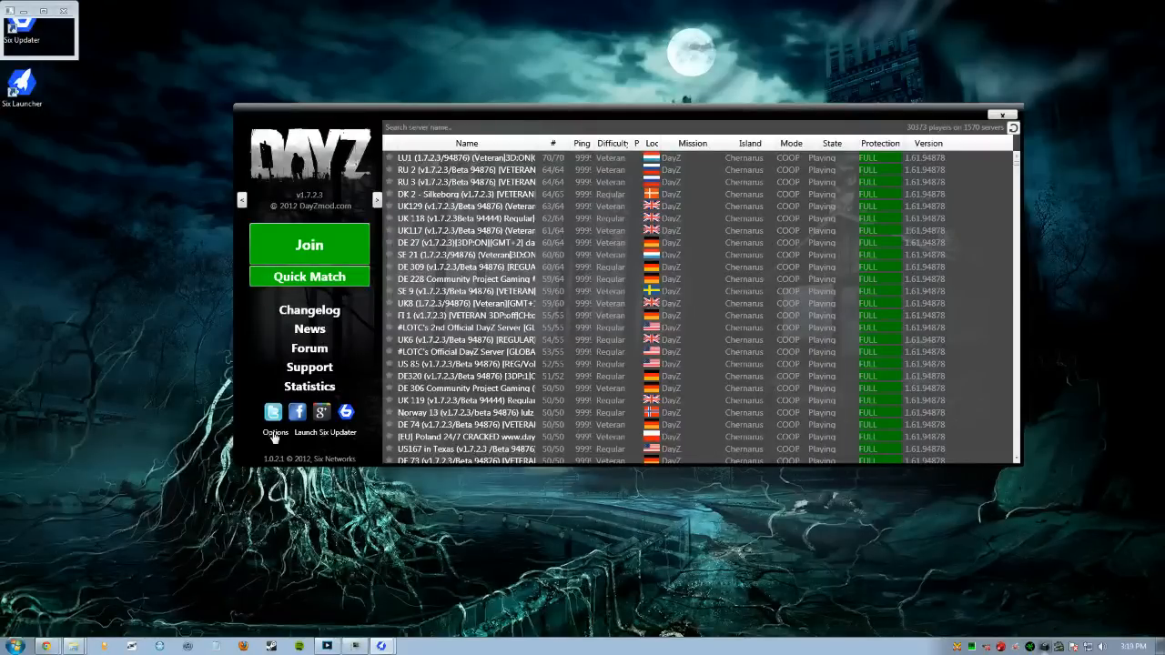
Disable 'Only rely on server list provided by the SU Portal' and server pings, then apply.
click(275, 433)
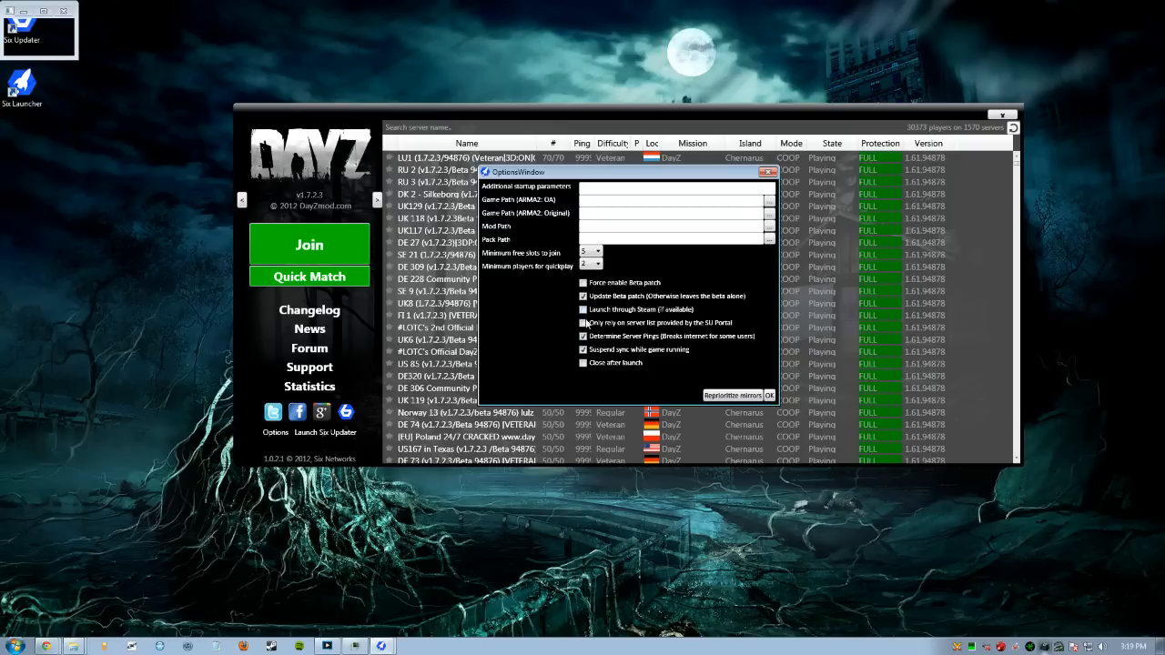
click(584, 322)
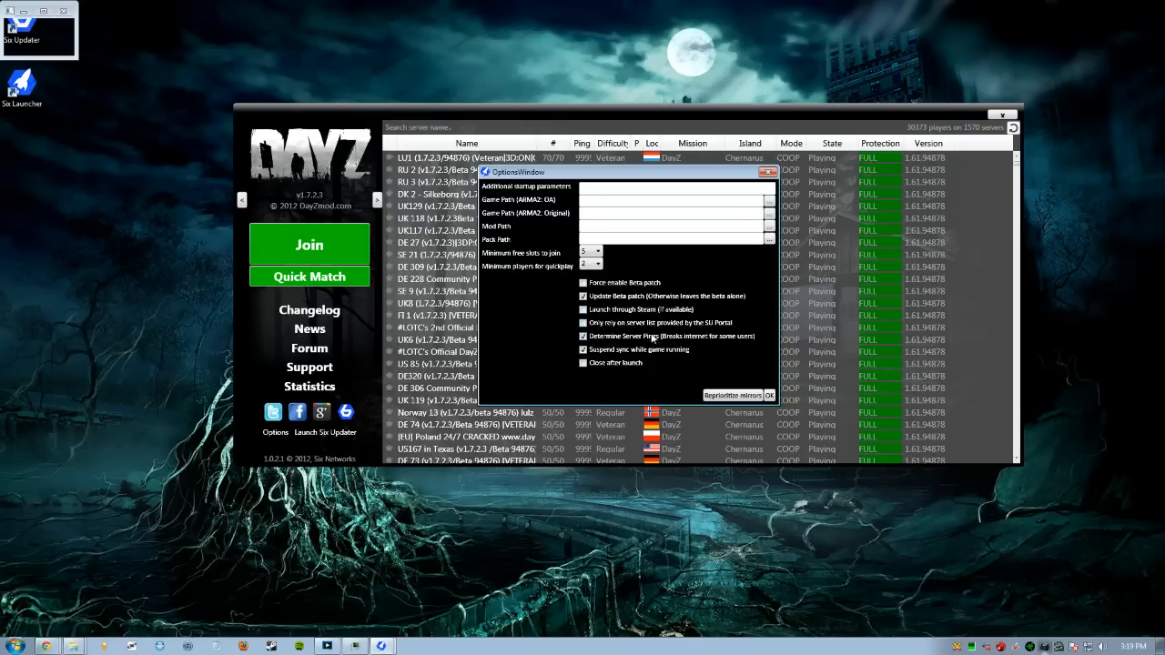
mouse_move(688, 349)
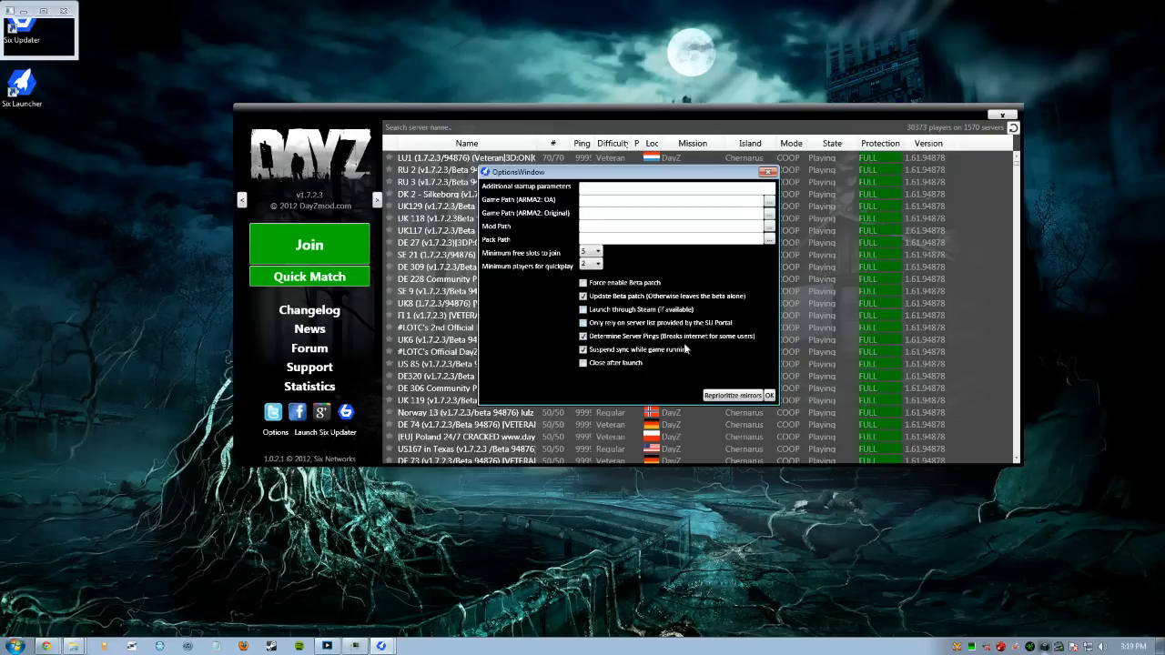
mouse_move(603, 339)
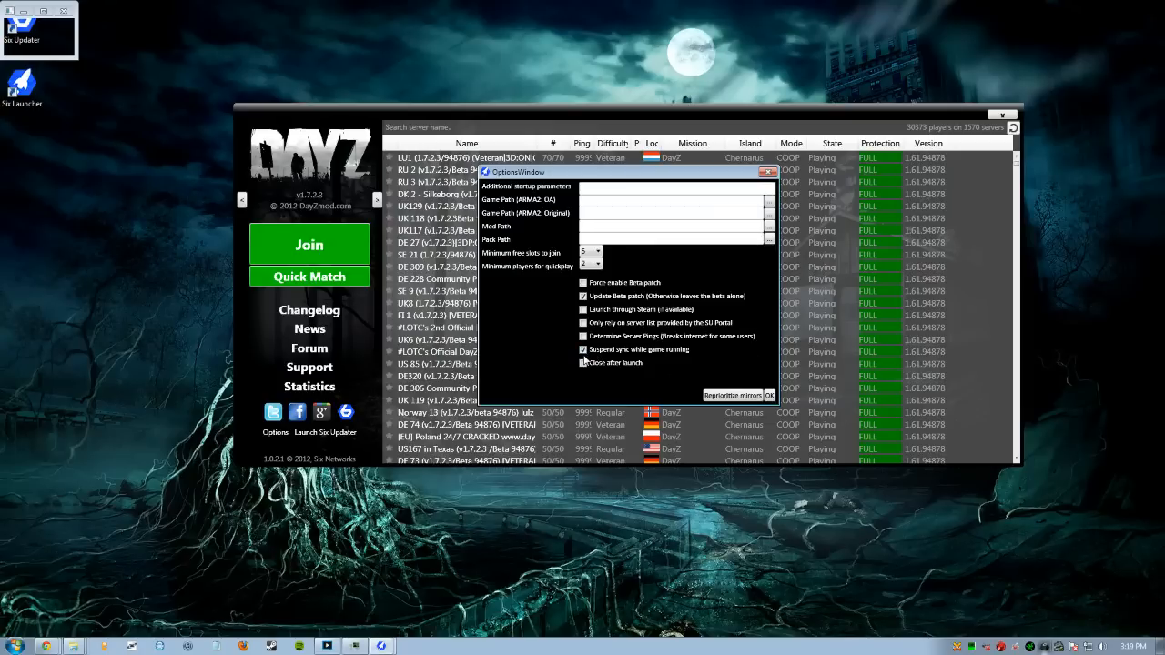
mouse_move(646, 361)
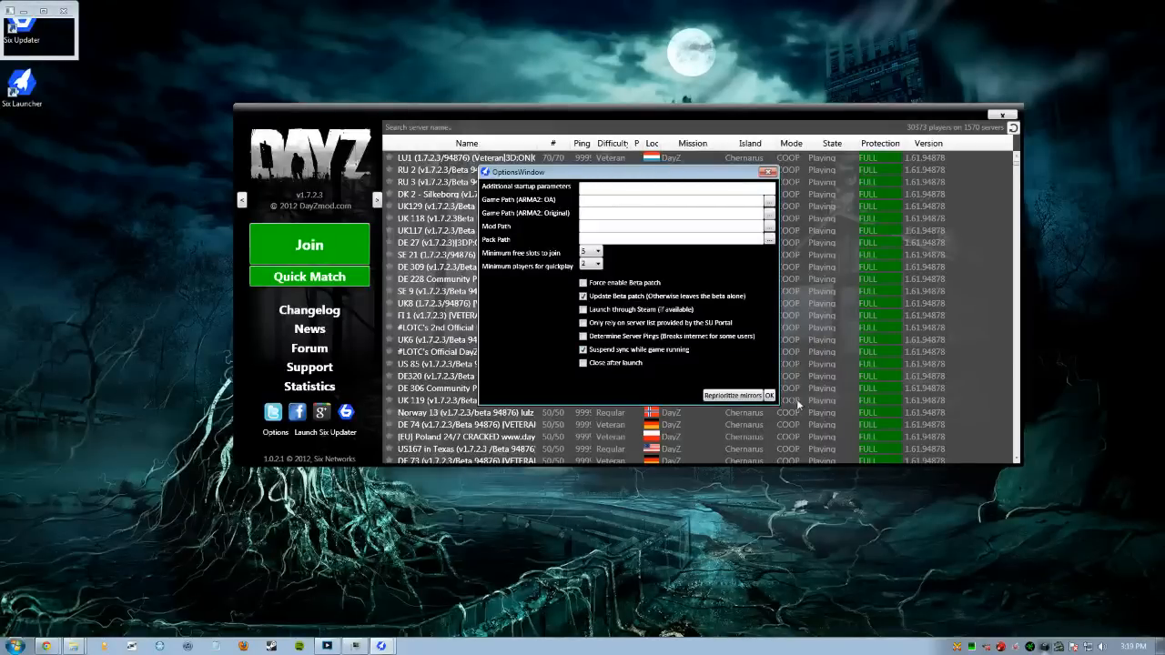
click(769, 395)
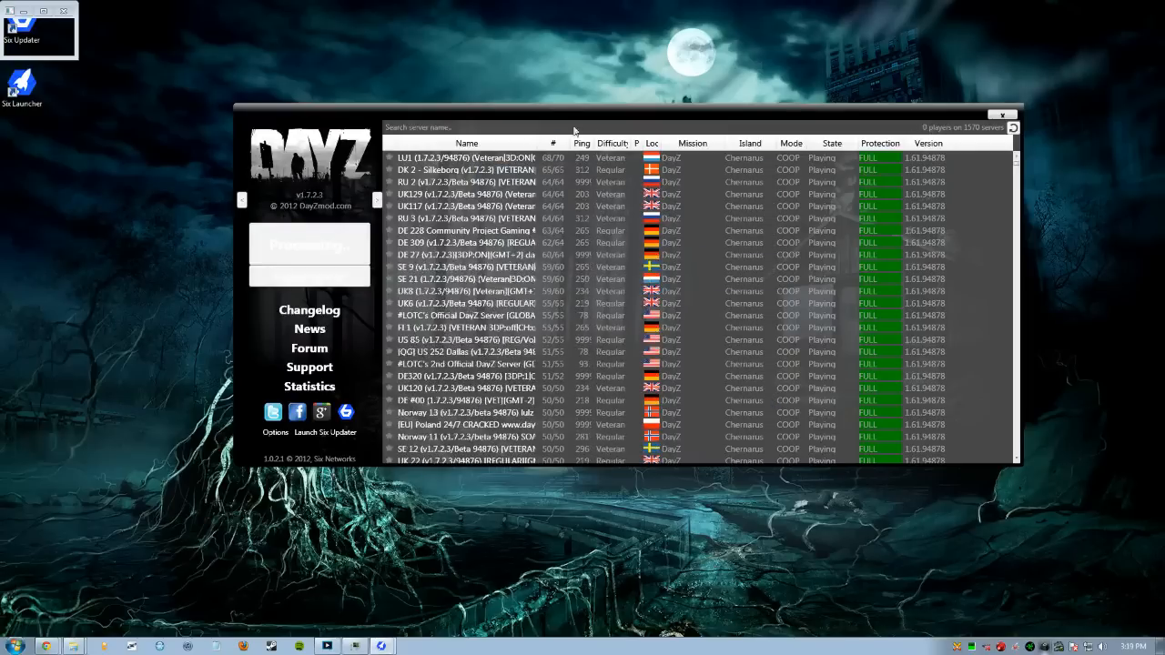
Search the server list by name for 'us'.
click(466, 143)
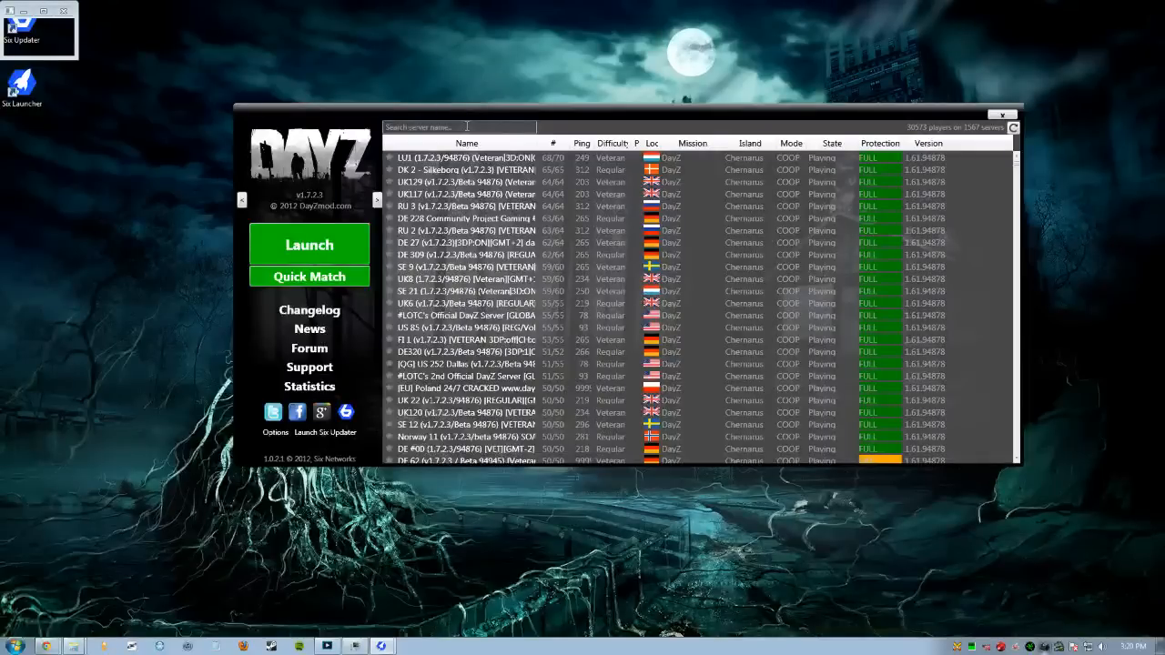
text(us)
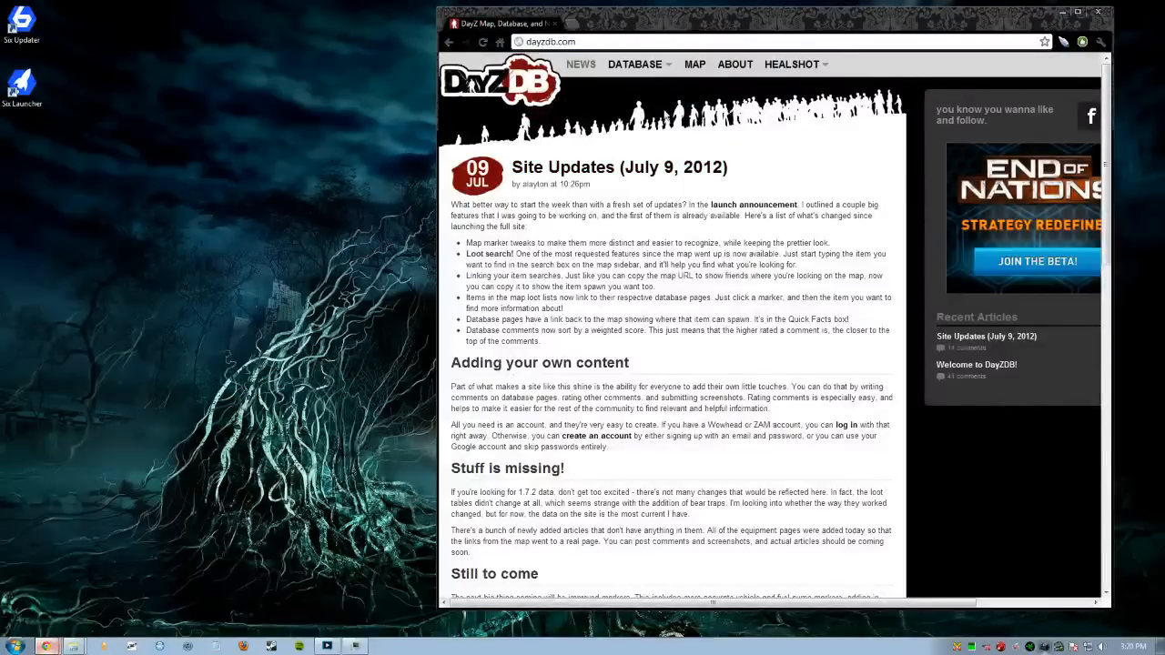
Choose Weapons from dayzdb.com's DATABASE menu.
click(635, 64)
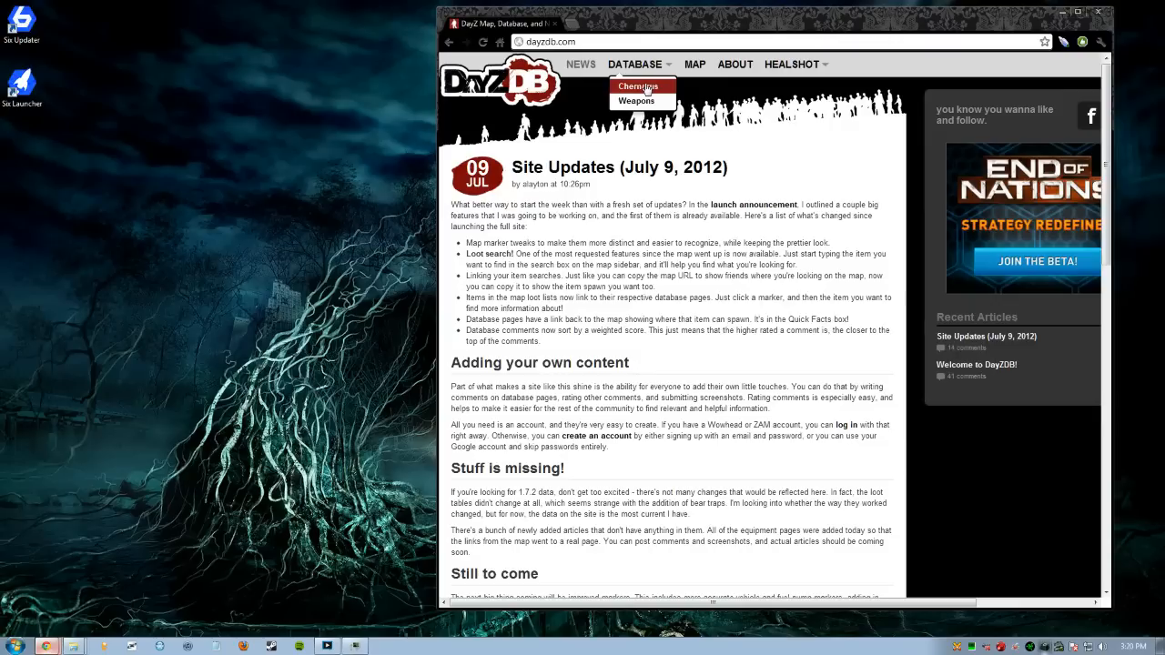
mouse_move(638, 85)
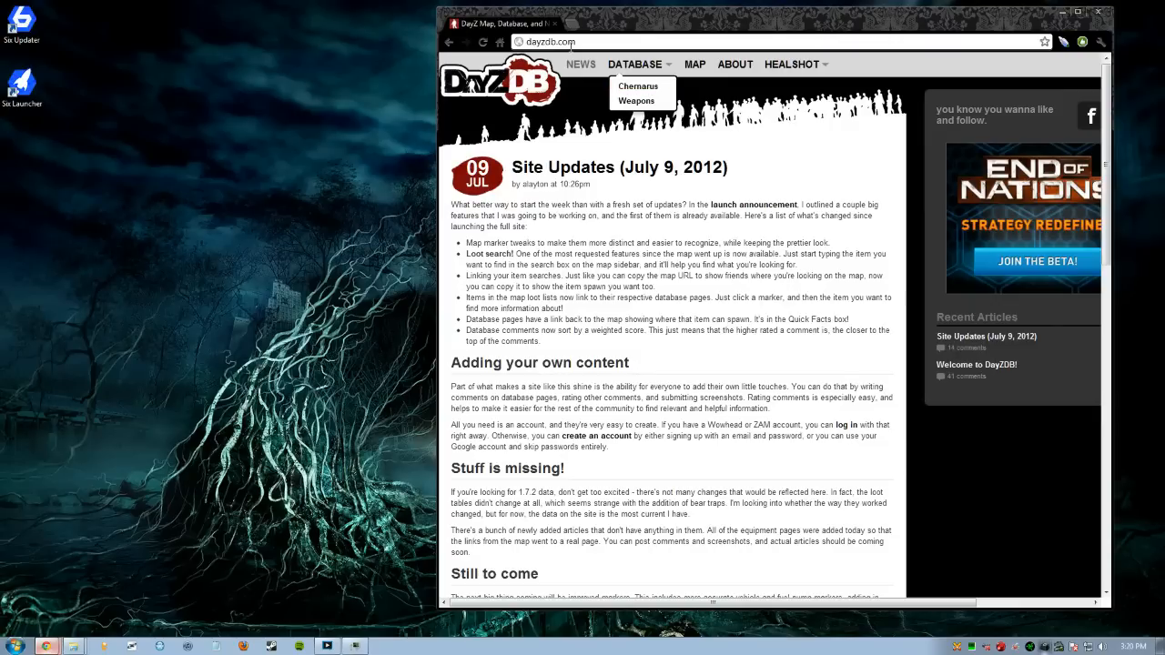
mouse_move(637, 85)
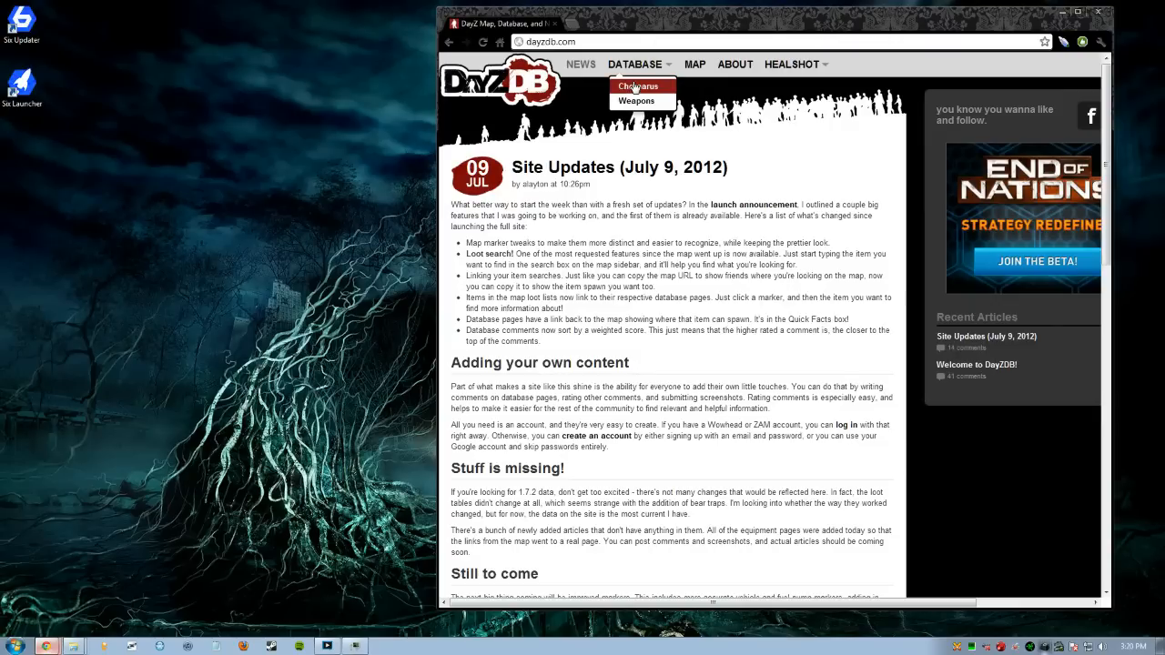
click(638, 86)
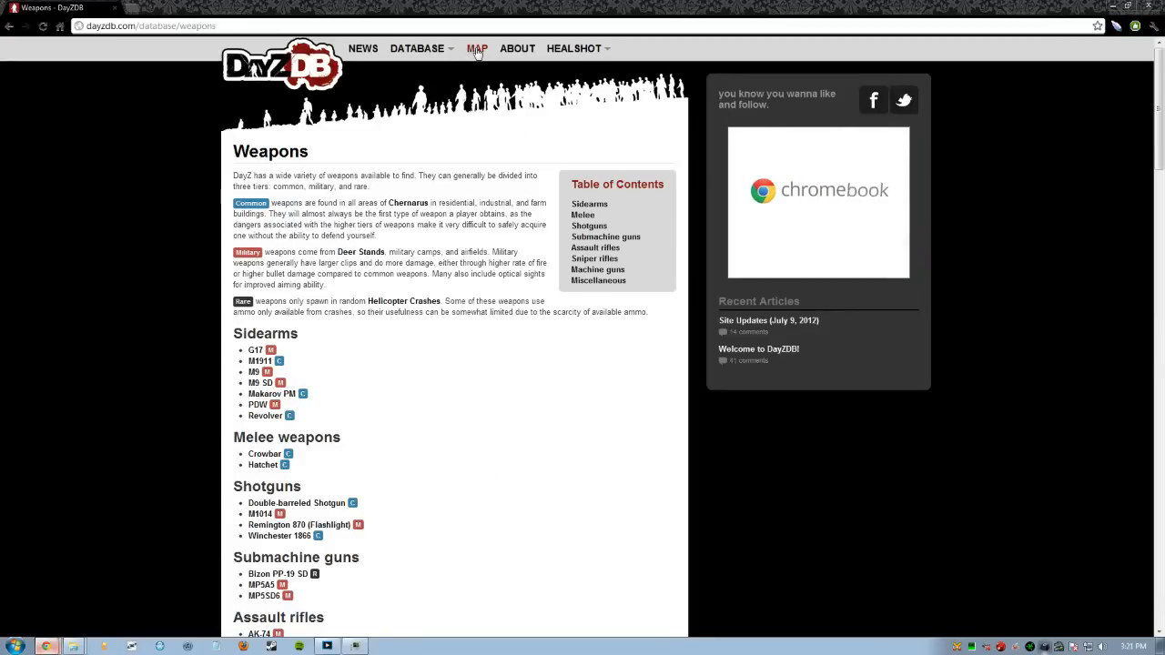
Open the DayZDB map at Kamyshovo and scroll a building's zombie and loot spawn list.
click(477, 48)
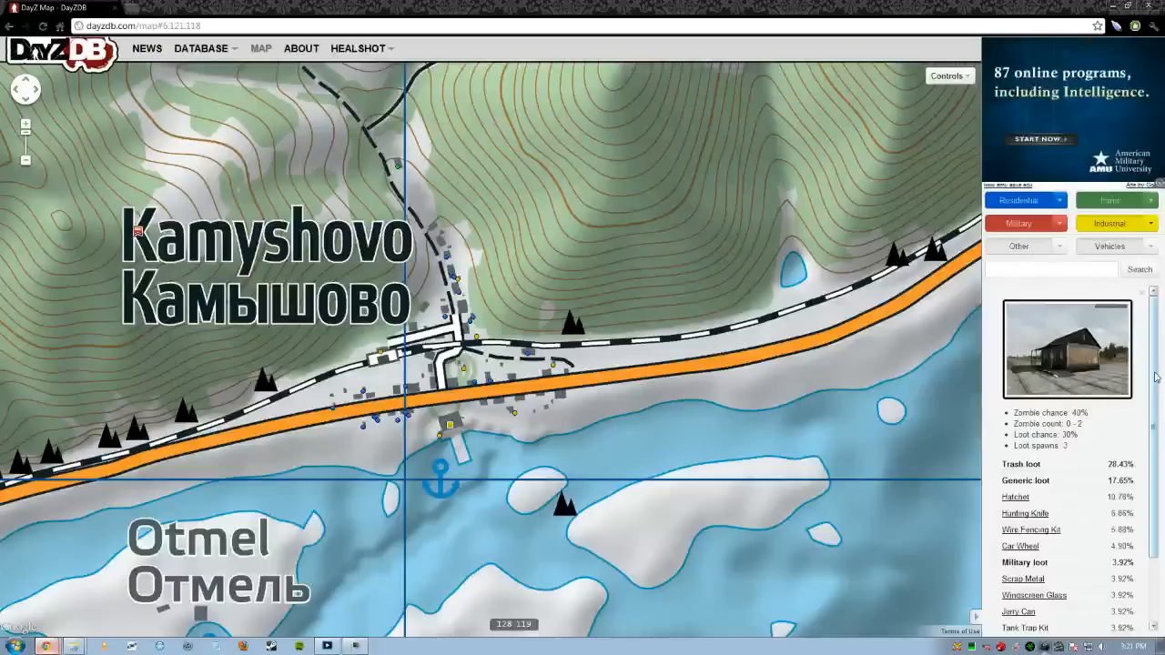
scroll(down, 3)
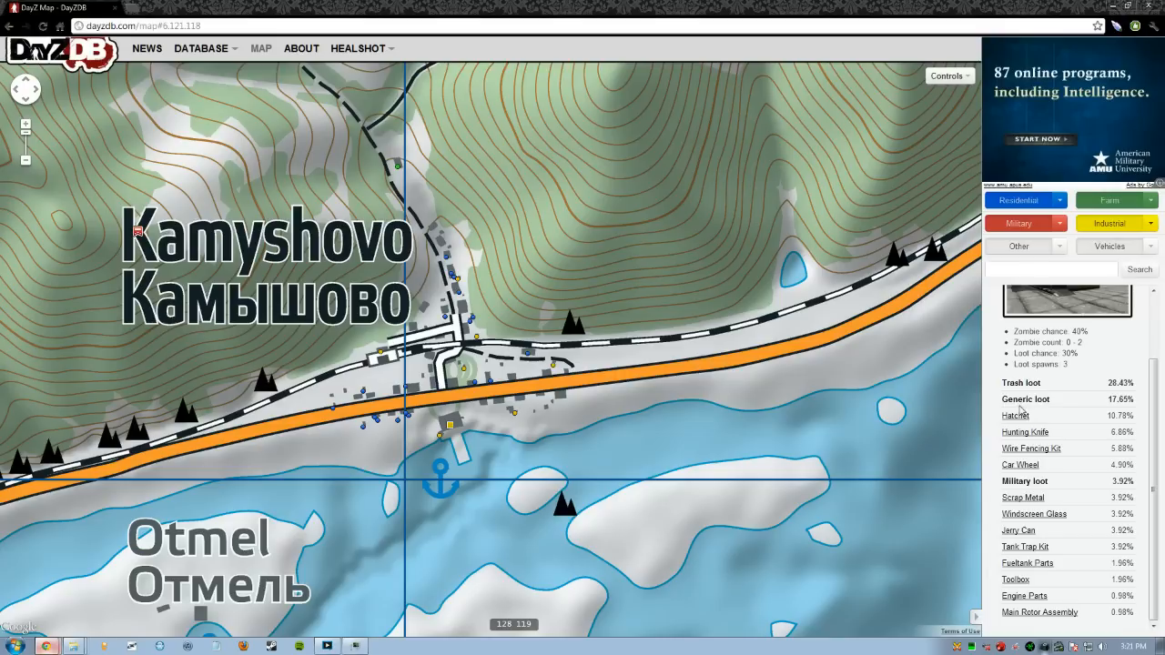
mouse_move(1031, 448)
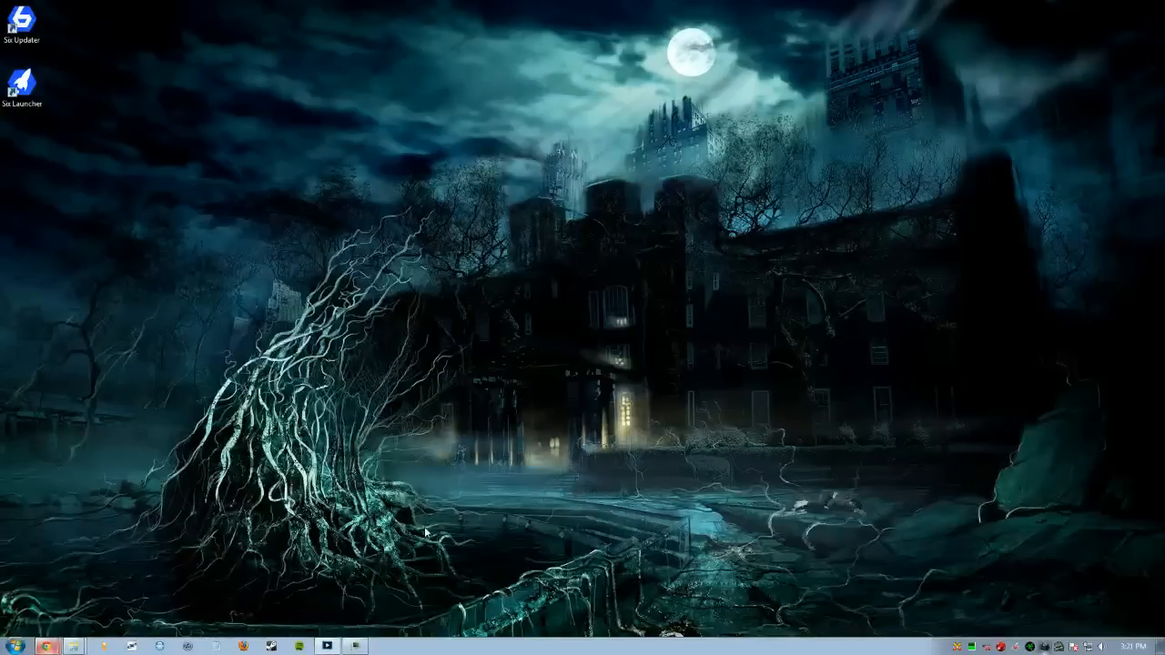
mouse_move(497, 406)
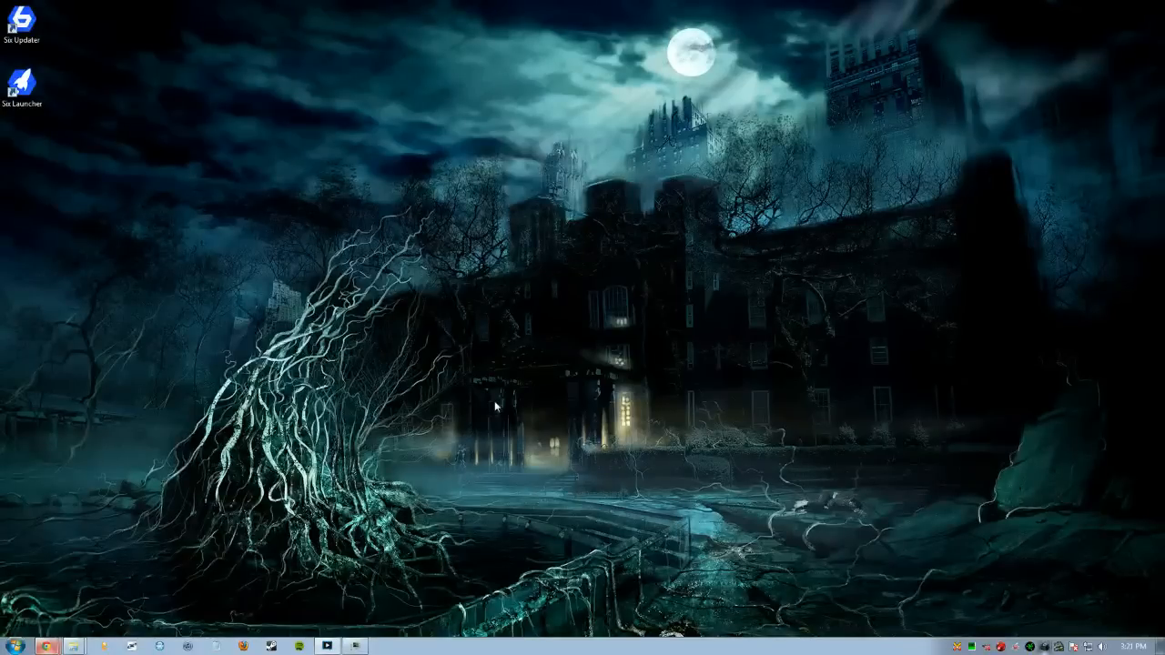